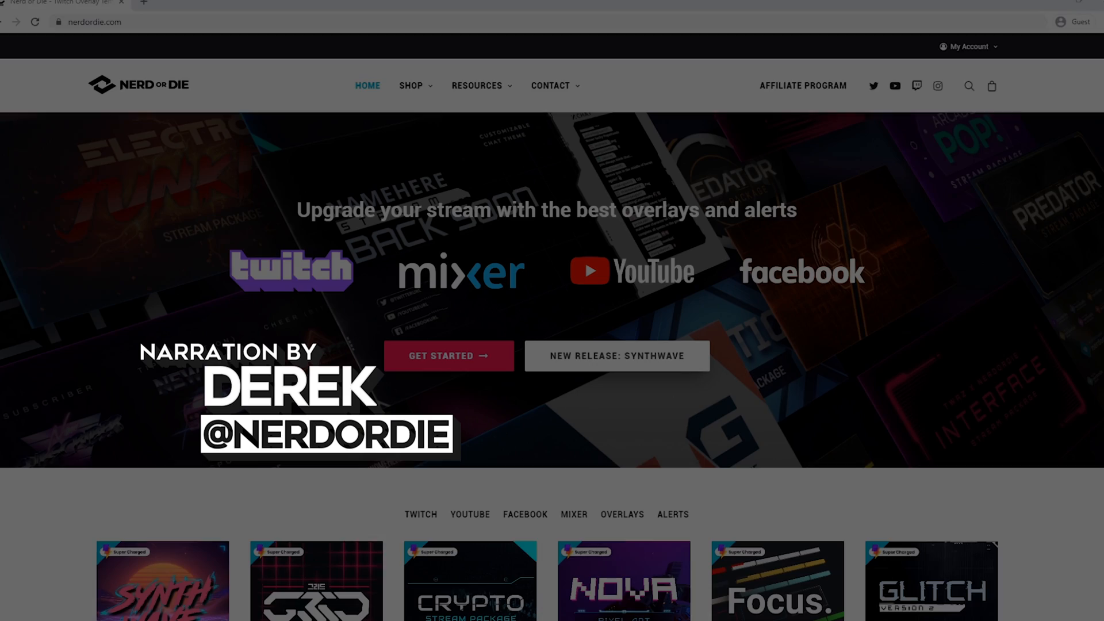
# Scroll the Twitch page, then submit Sign Up with username, password, birth date and email.
pyautogui.scroll(-3)
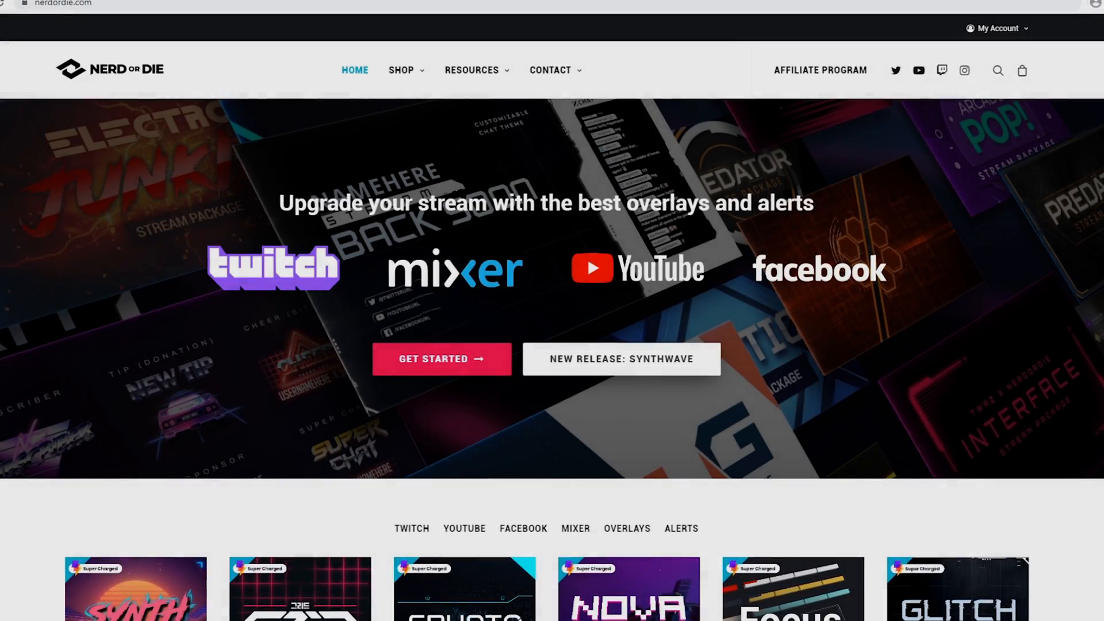
pyautogui.scroll(-3)
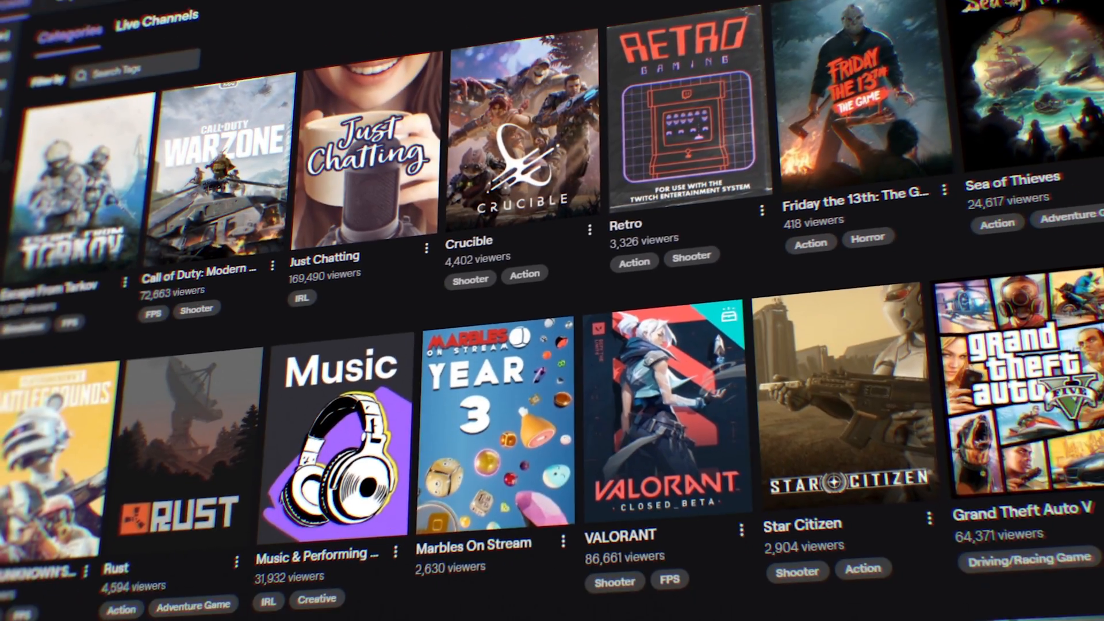
pyautogui.scroll(-3)
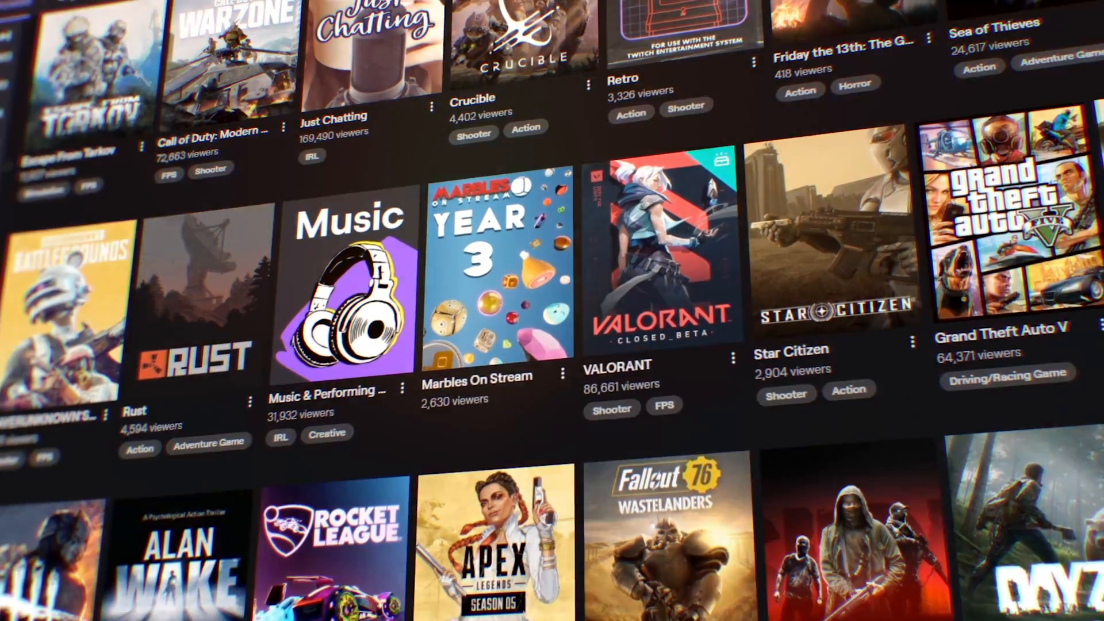
pyautogui.scroll(-3)
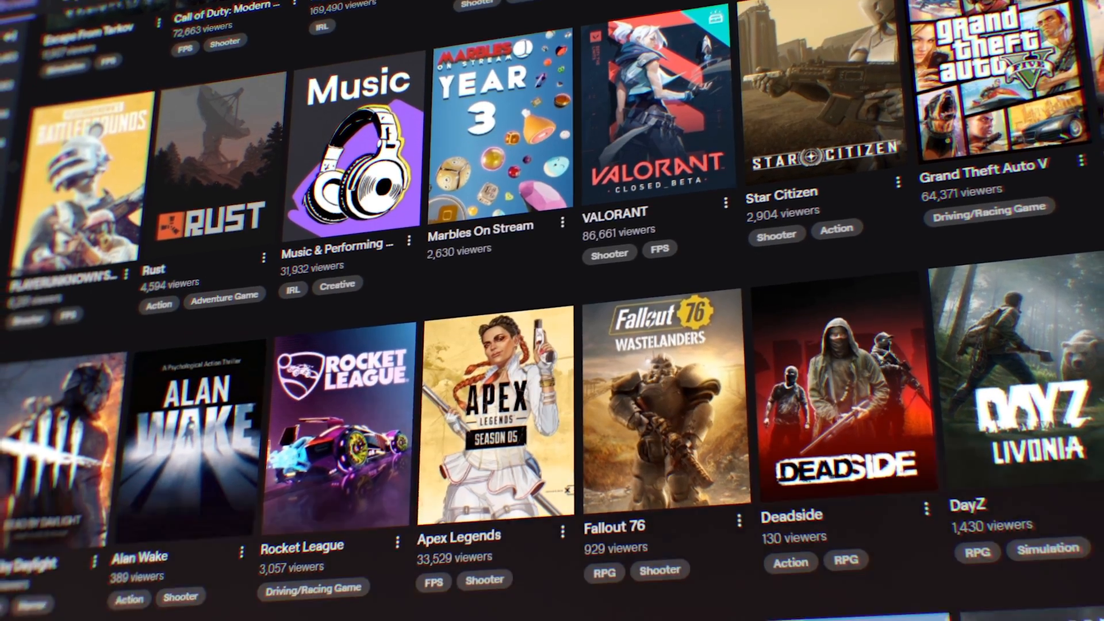
pyautogui.scroll(-3)
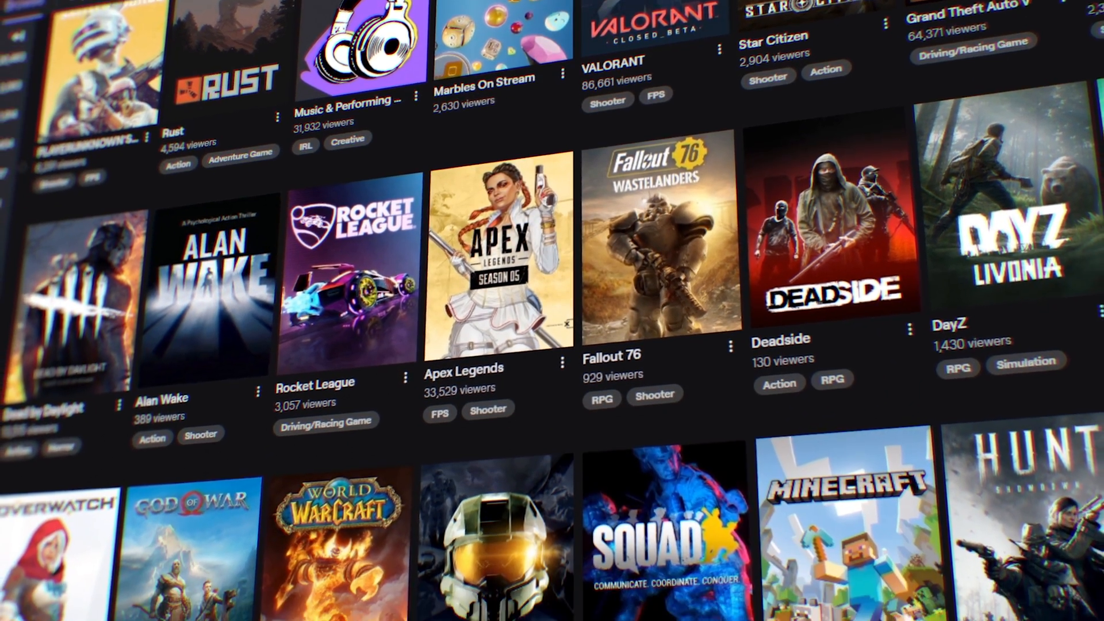
pyautogui.scroll(-3)
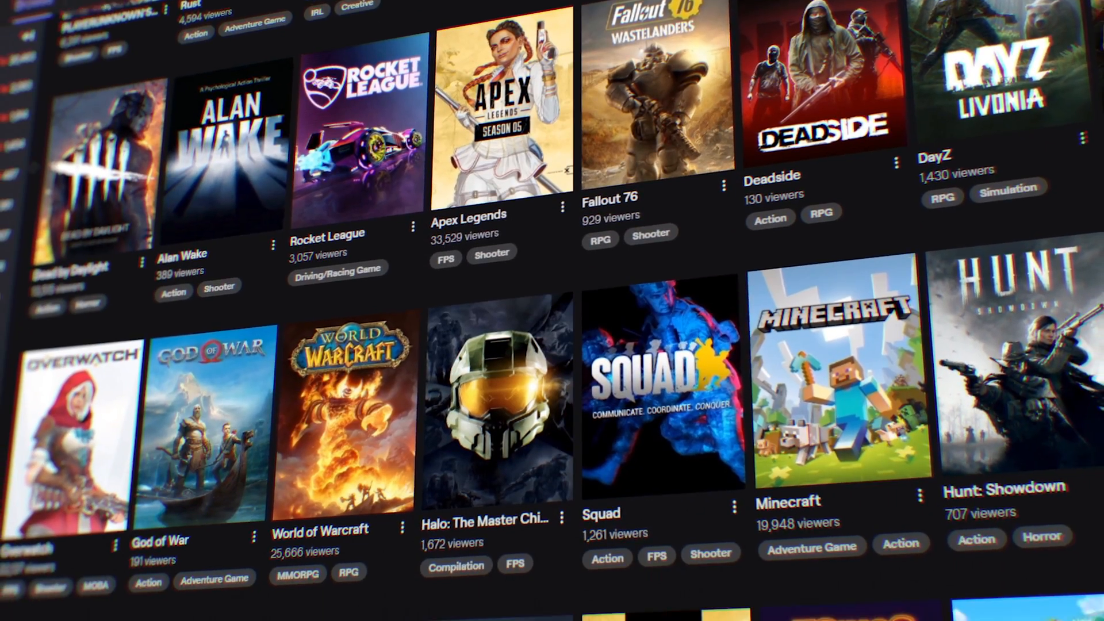
pyautogui.scroll(-3)
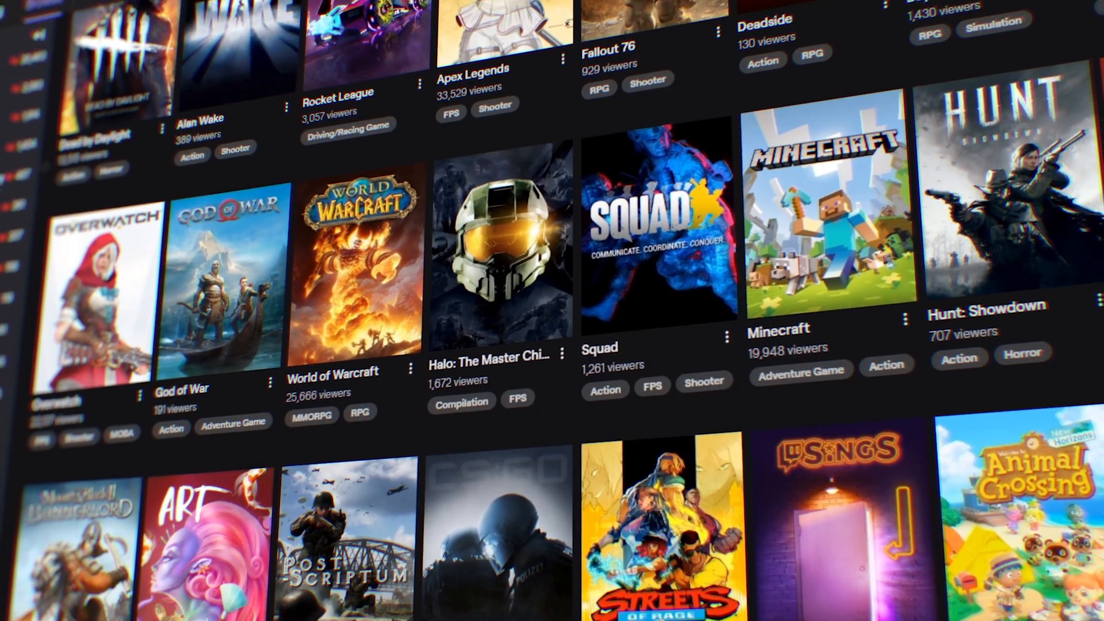
pyautogui.scroll(-3)
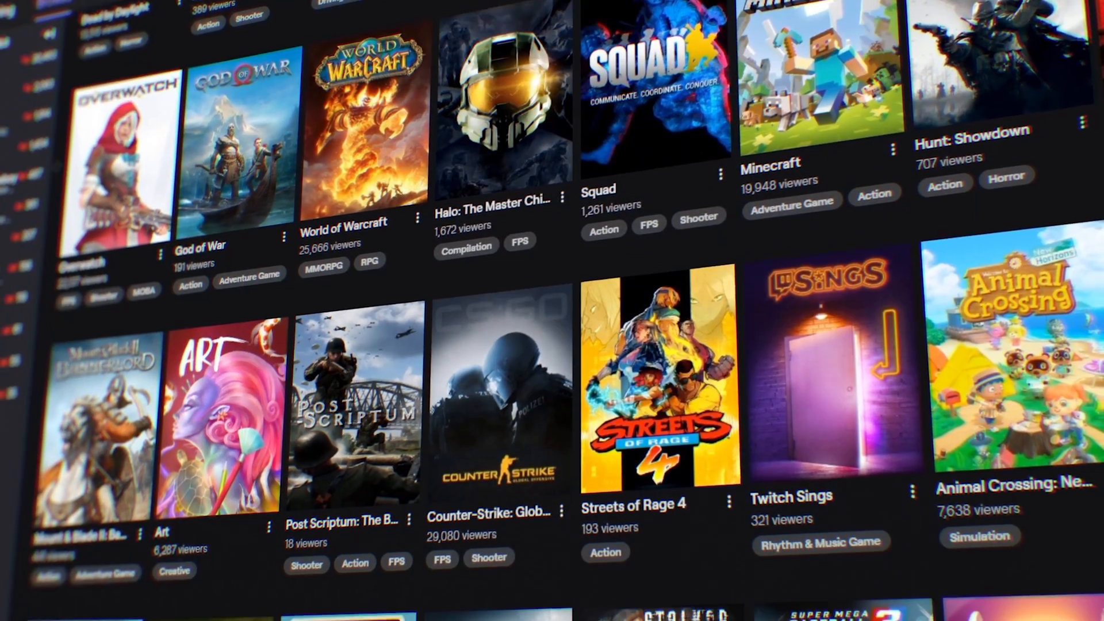
pyautogui.scroll(-3)
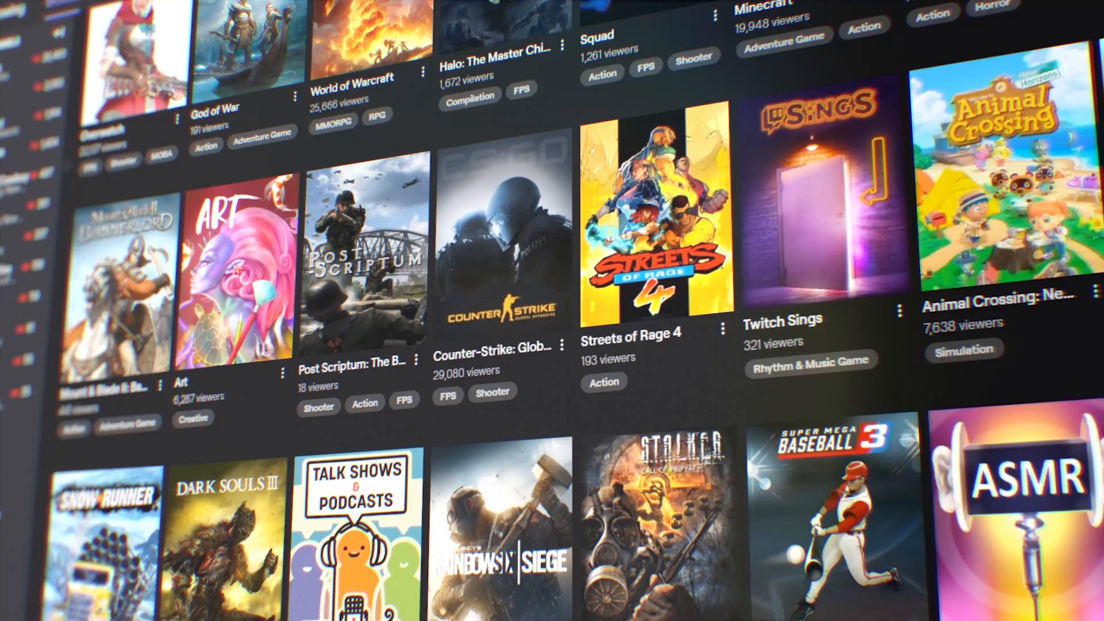
pyautogui.scroll(-3)
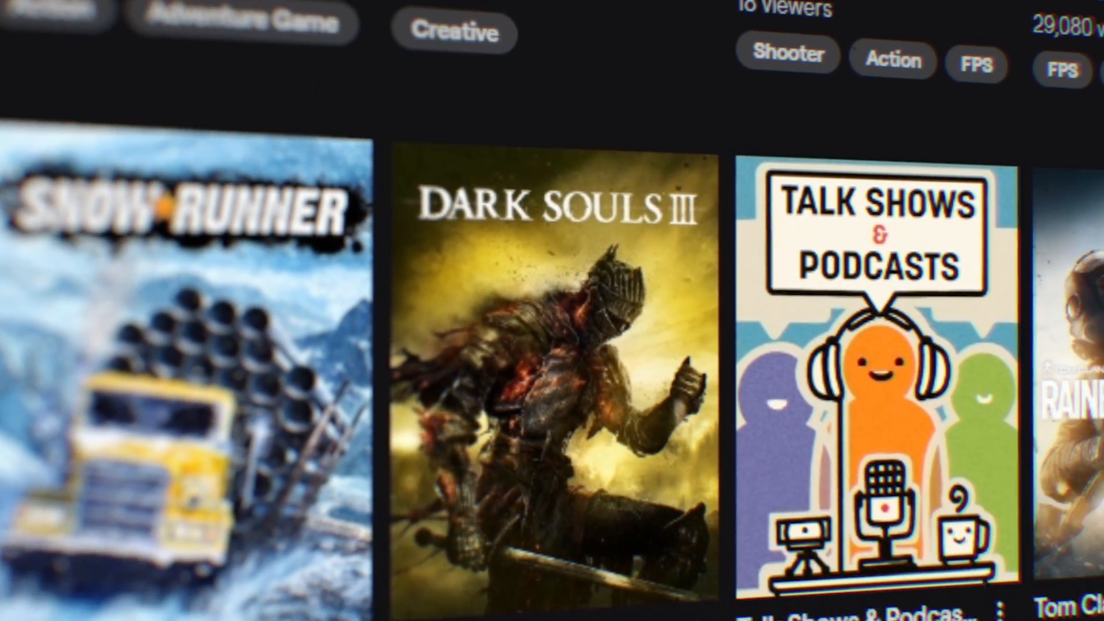
pyautogui.scroll(-3)
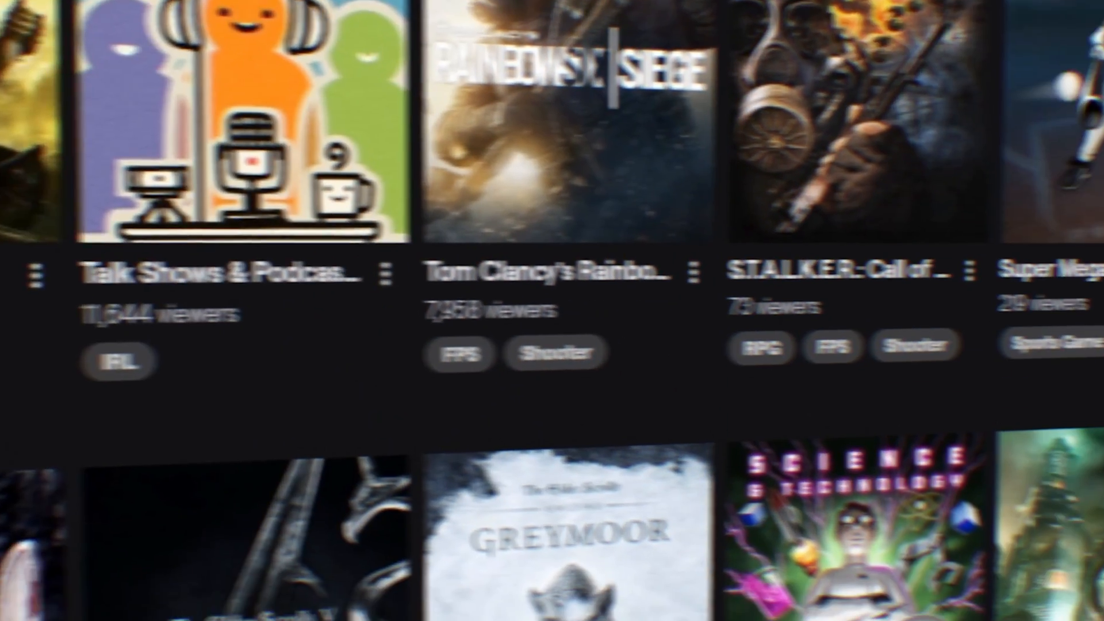
pyautogui.scroll(-3)
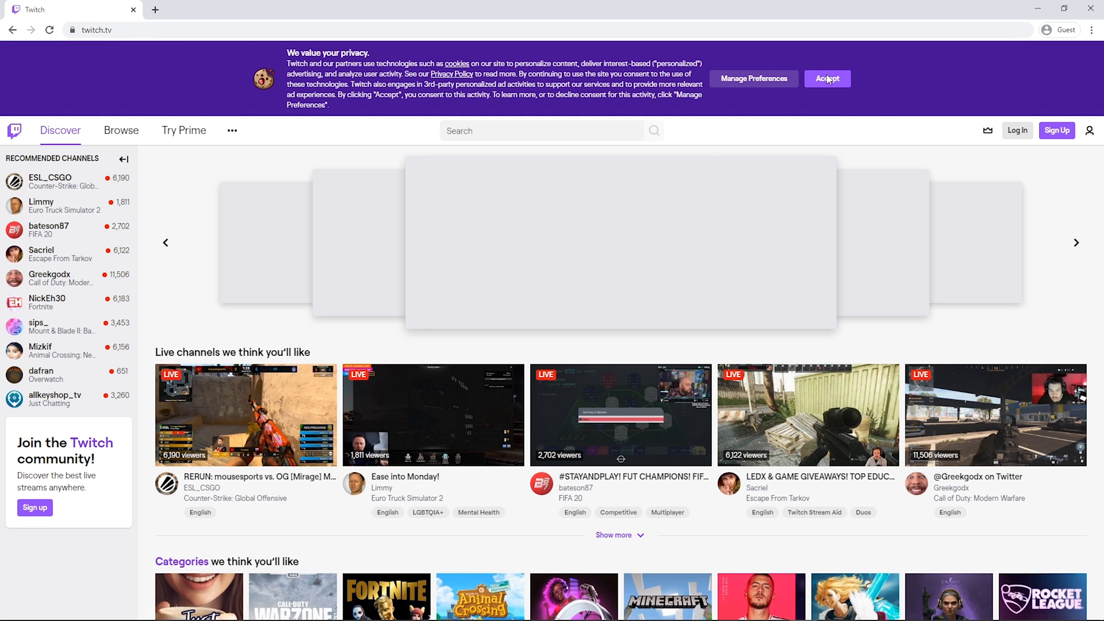
pyautogui.click(827, 78)
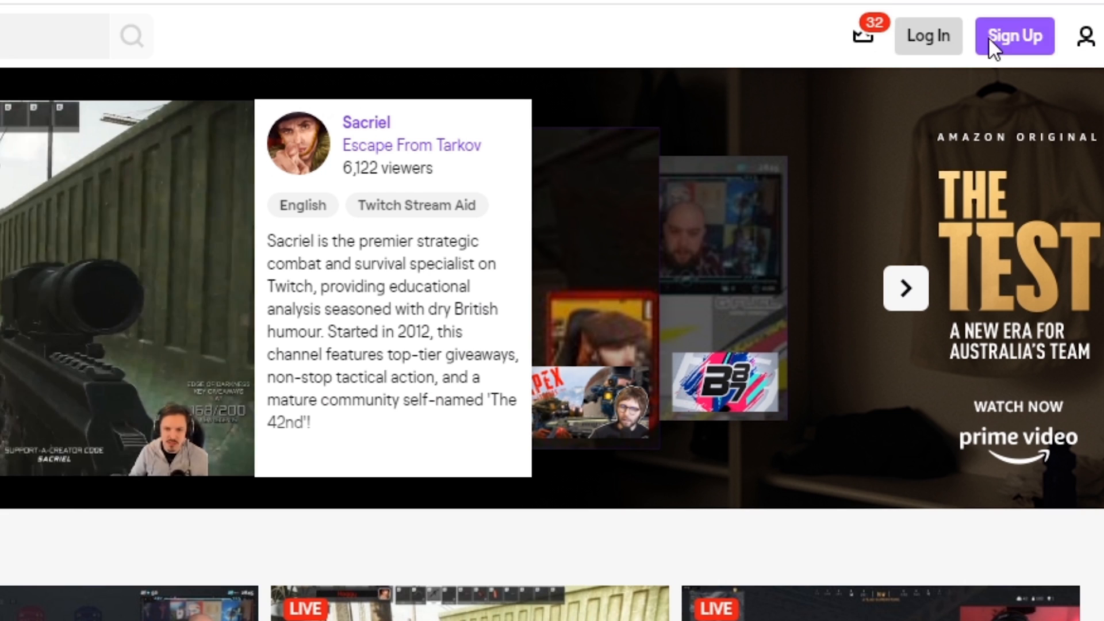
pyautogui.click(1013, 35)
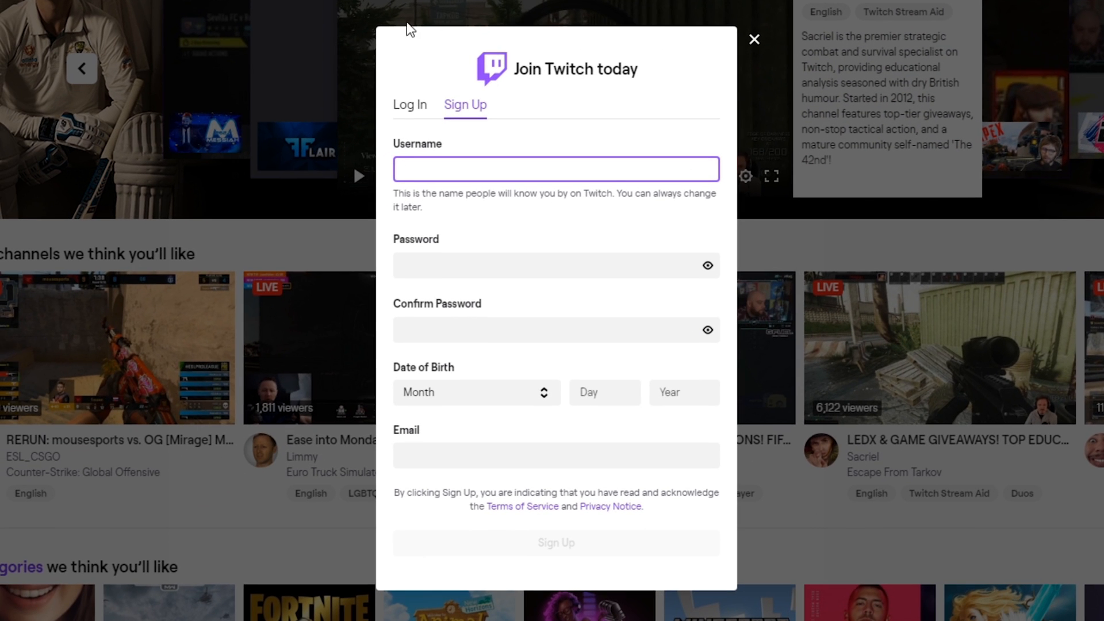
pyautogui.moveTo(464, 148)
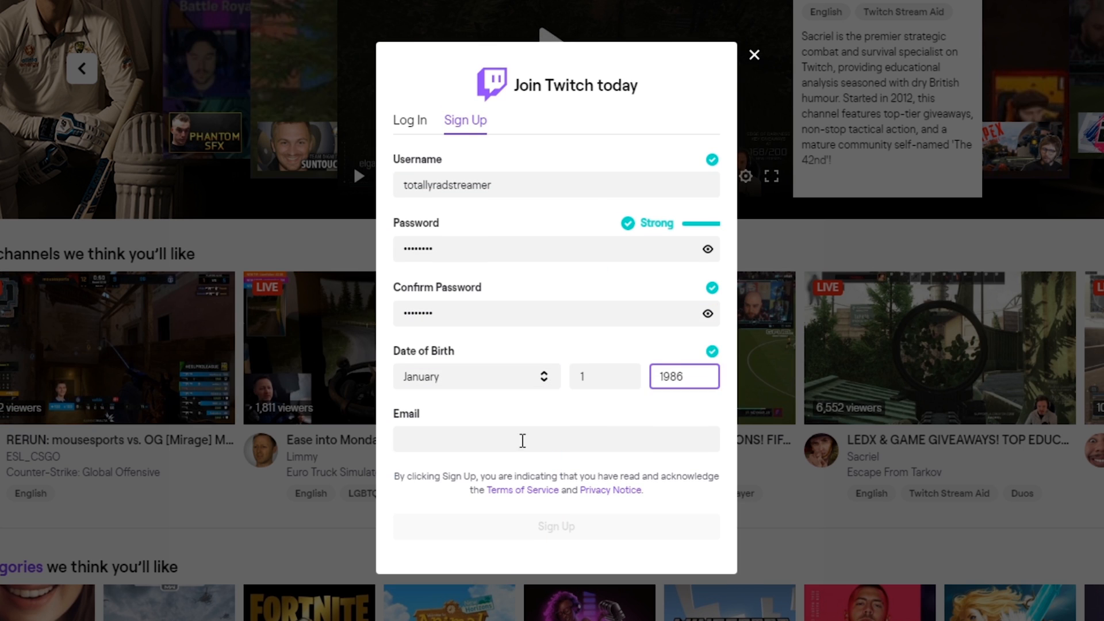
pyautogui.click(555, 526)
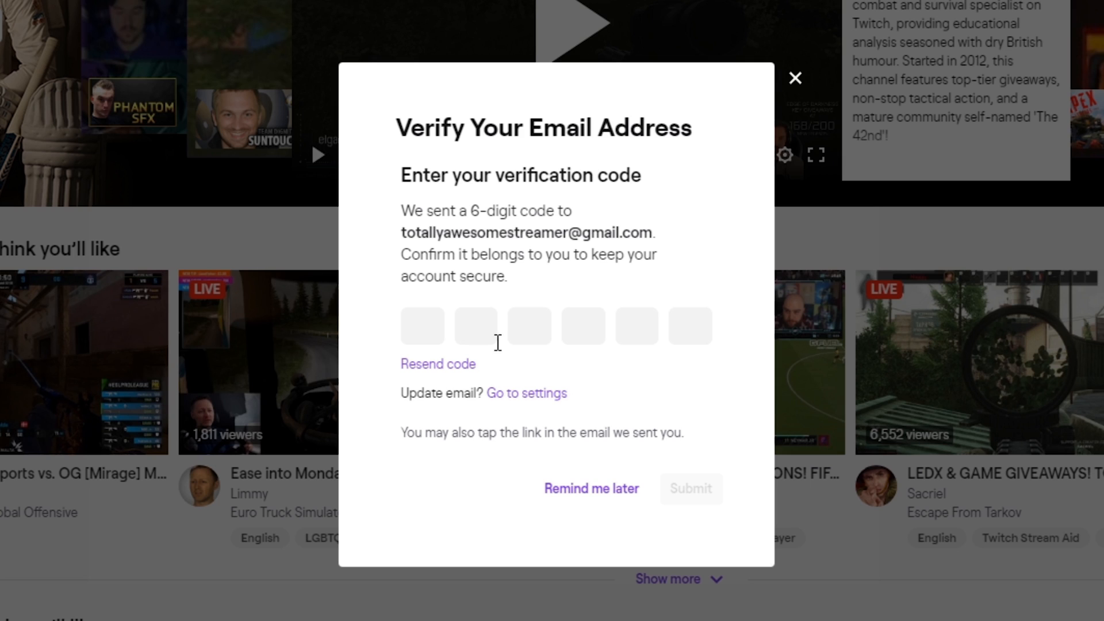
# Enter the six-digit email verification code to confirm the new Twitch account.
pyautogui.click(421, 326)
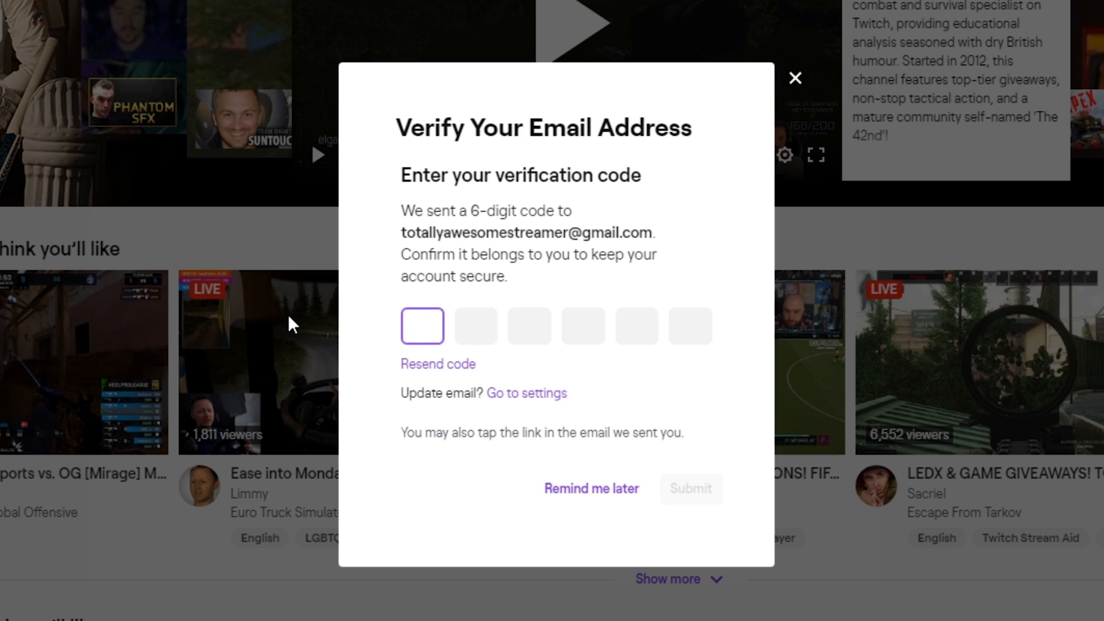
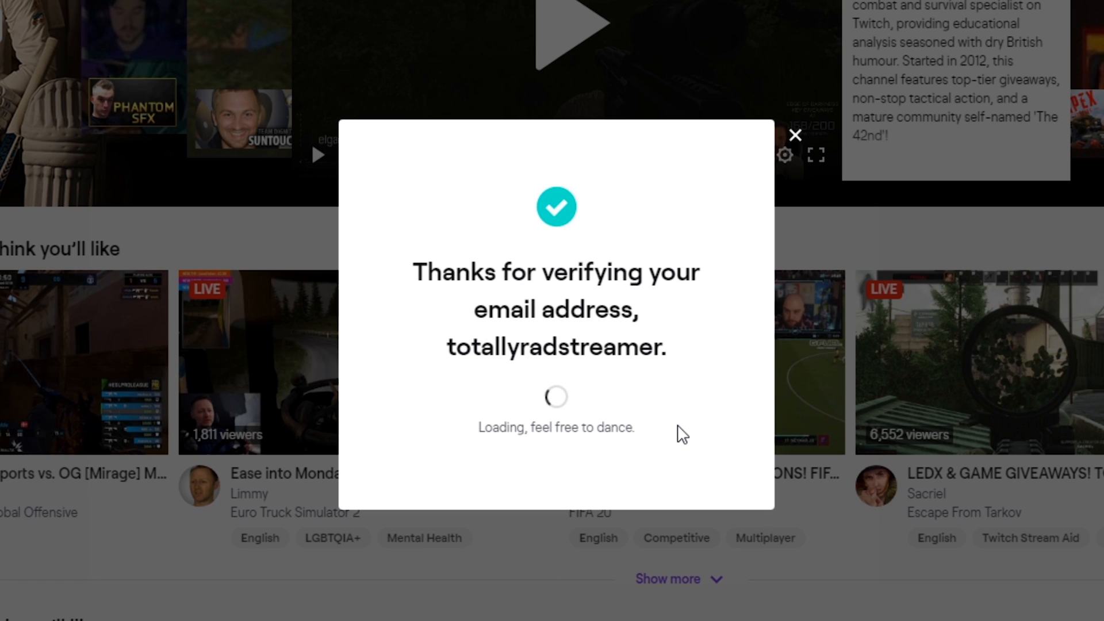
pyautogui.moveTo(559, 487)
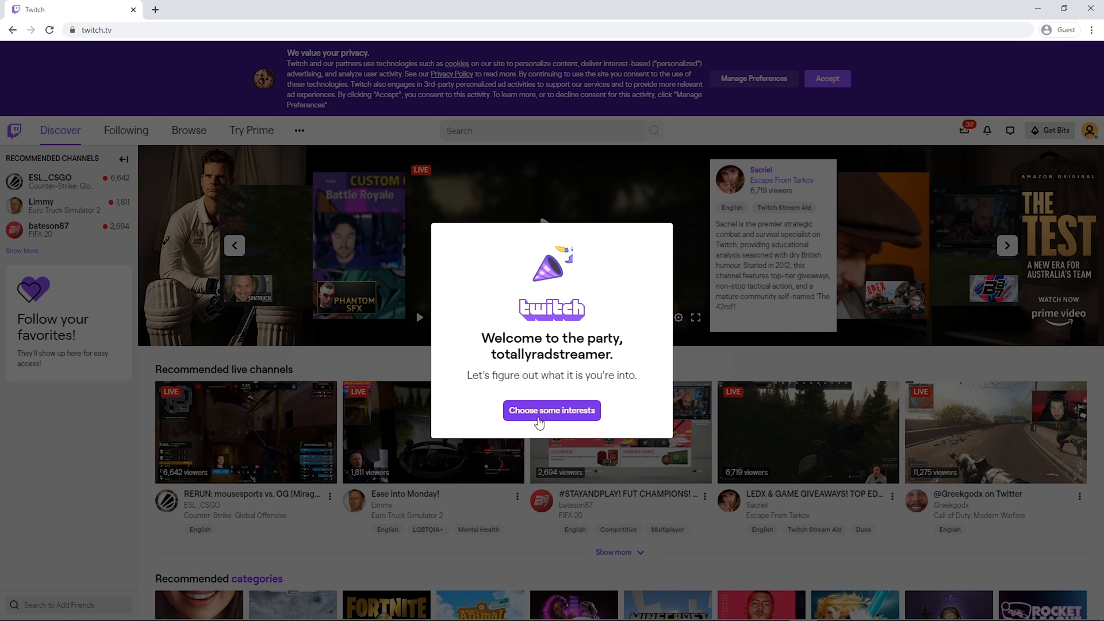
# Pick Just Chatting as an interest for the new Twitch account.
pyautogui.click(552, 410)
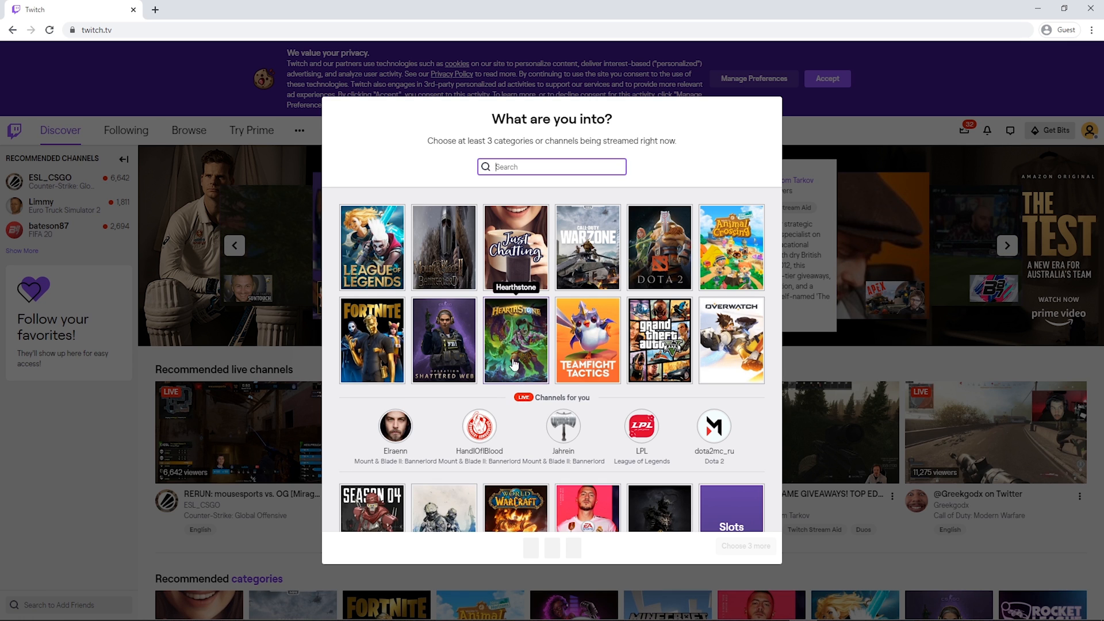
pyautogui.click(515, 247)
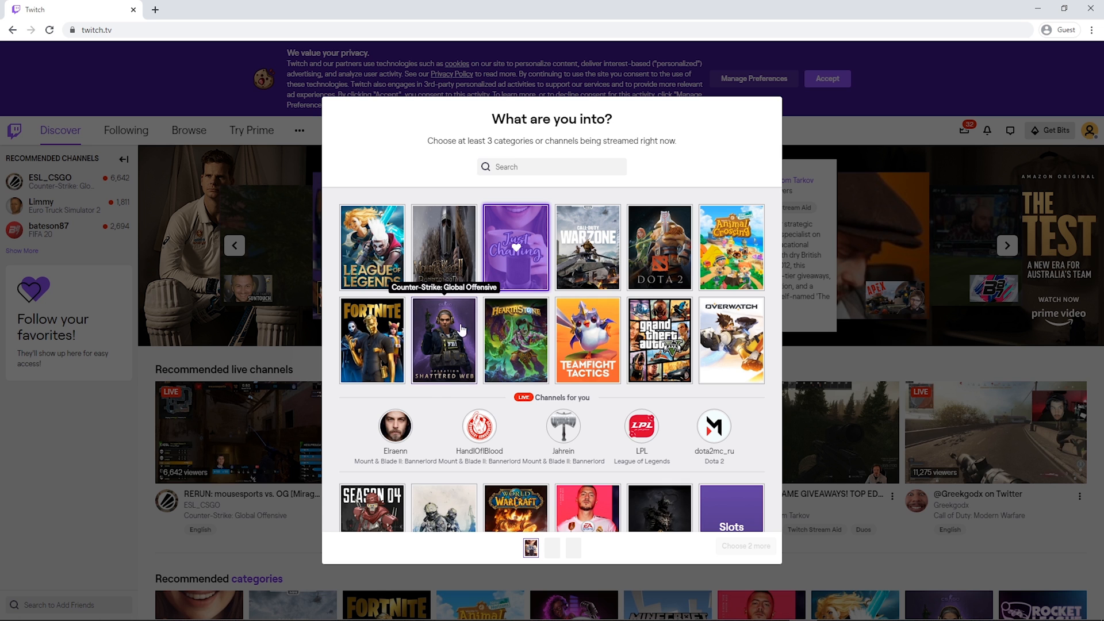
pyautogui.scroll(-3)
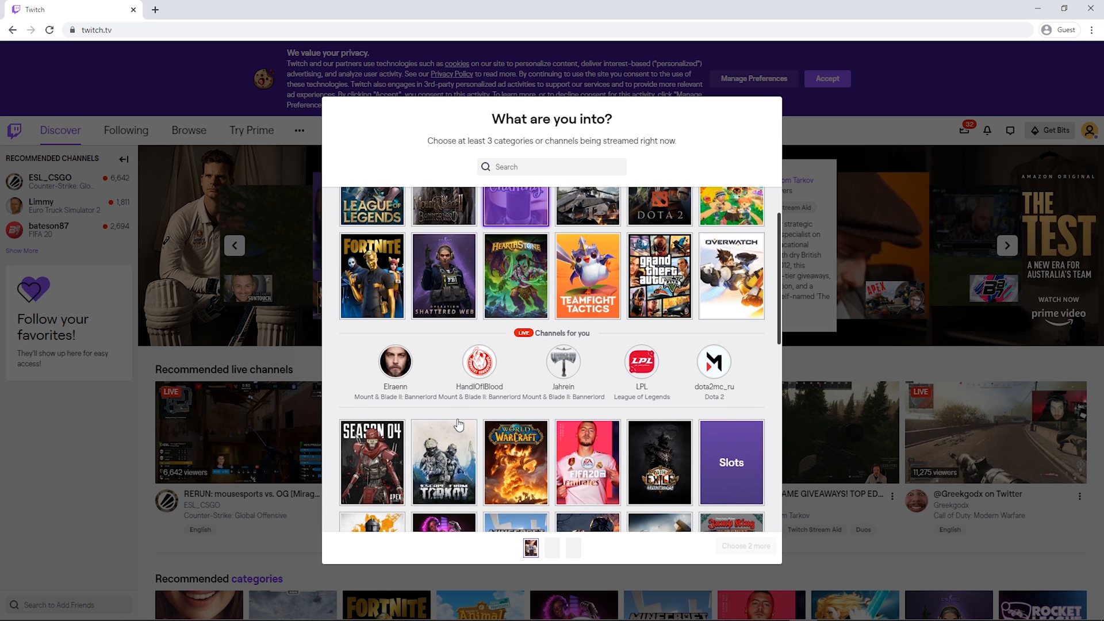
# Turn on Twitch's dark theme from the account menu and go to obsproject.
pyautogui.click(1090, 55)
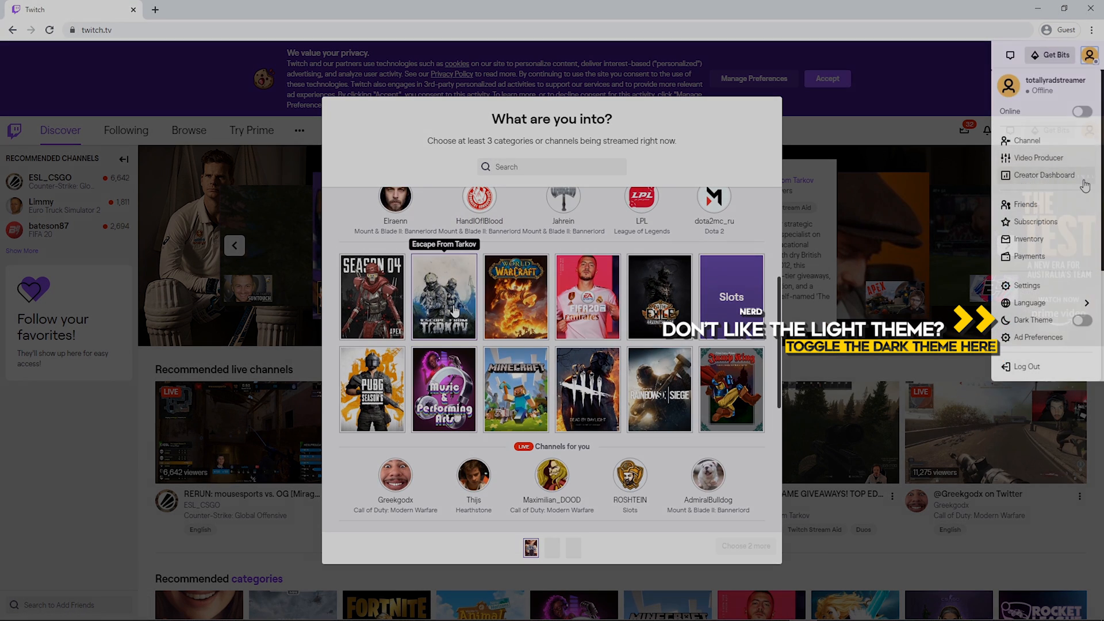
pyautogui.click(1083, 319)
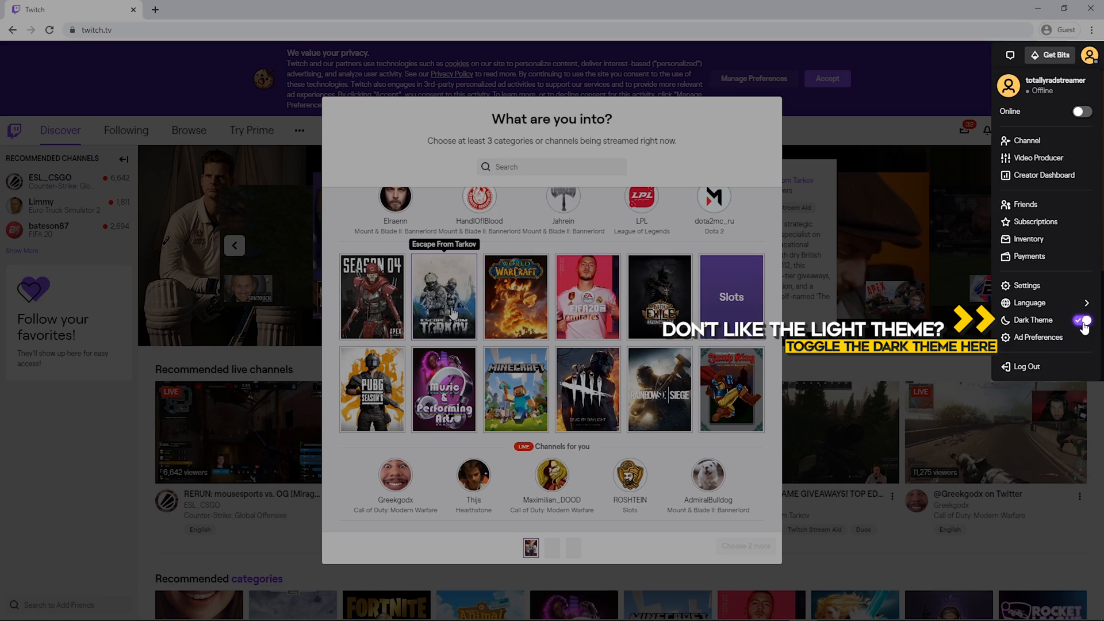
pyautogui.click(1083, 320)
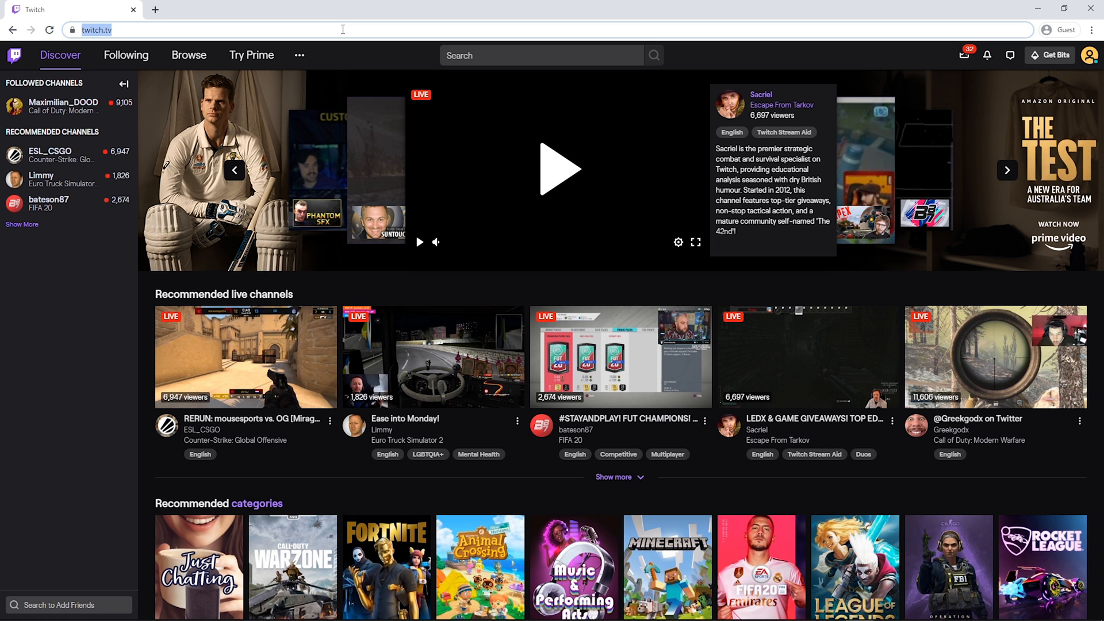
pyautogui.write('obsproject.com')
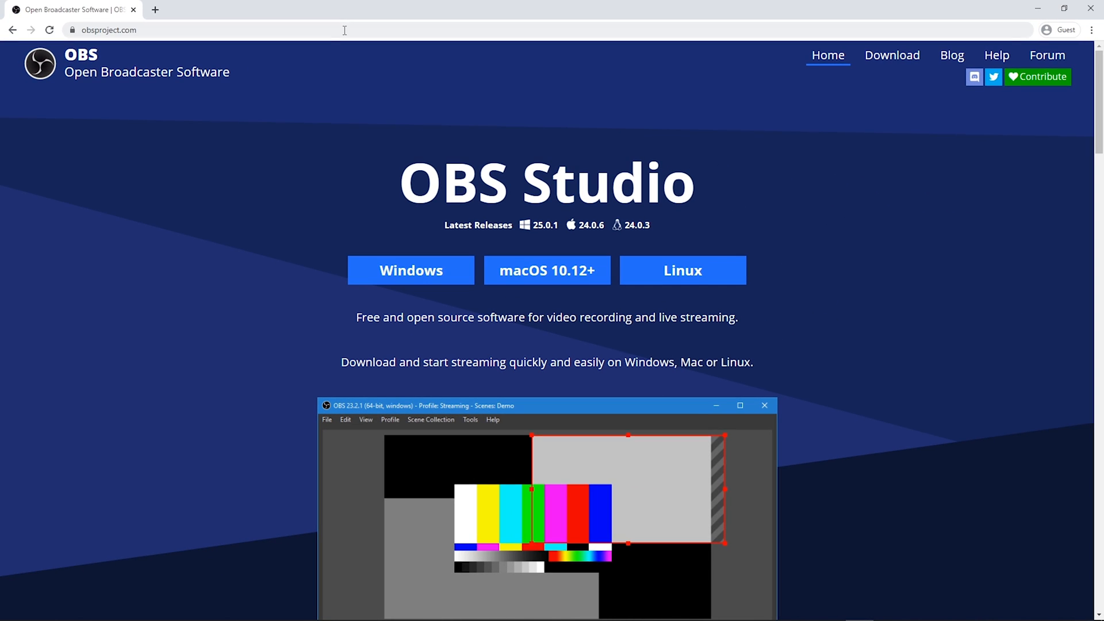
pyautogui.moveTo(337, 47)
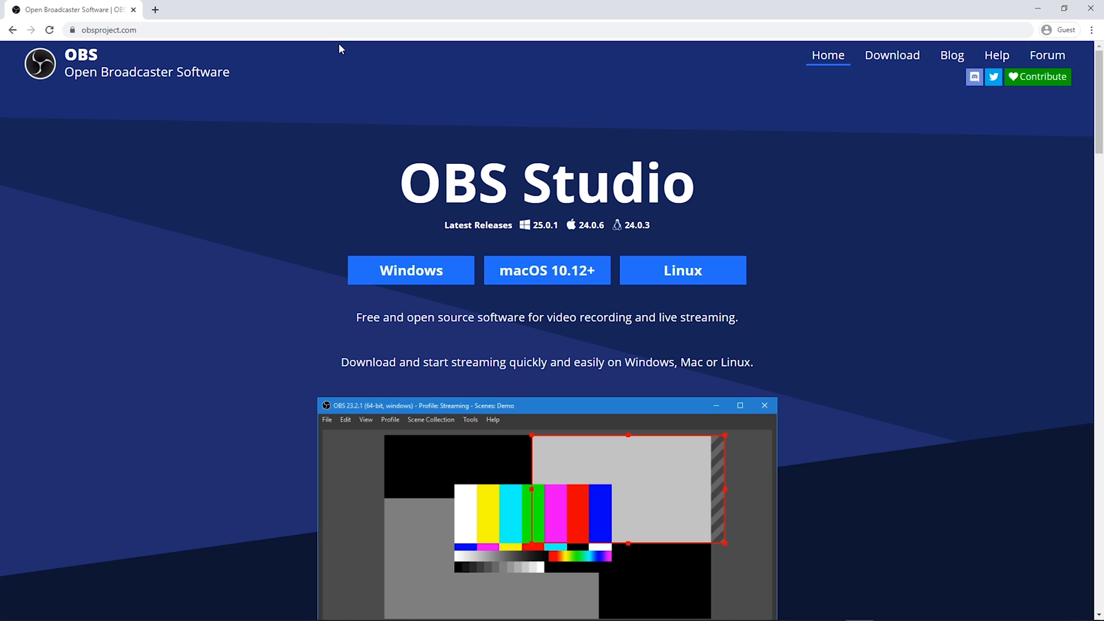
pyautogui.moveTo(345, 117)
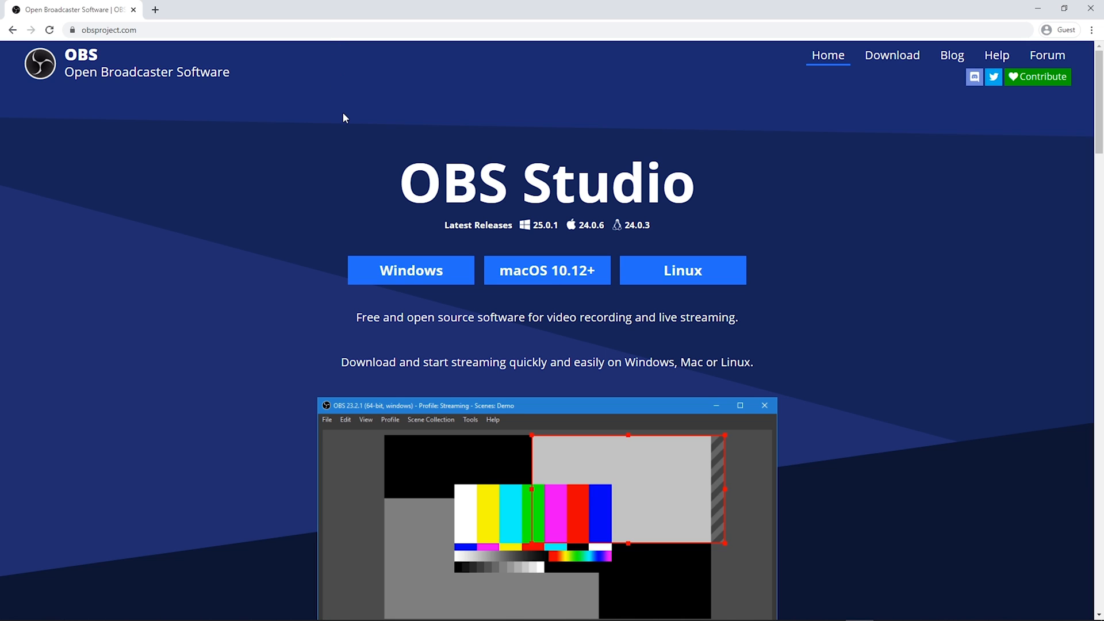
pyautogui.moveTo(411, 270)
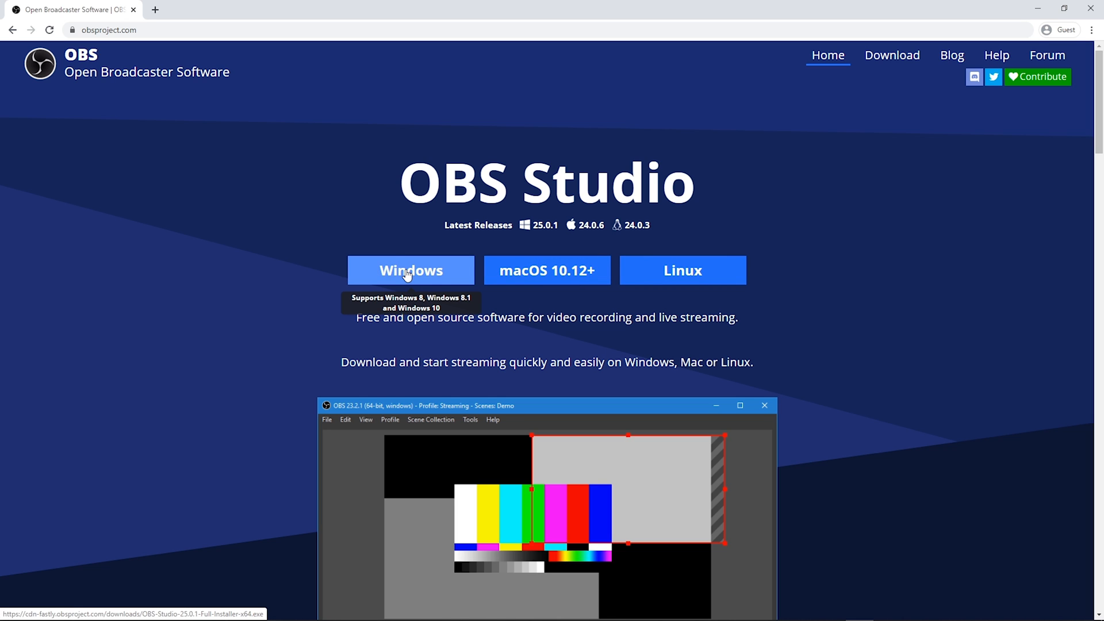
# Download the OBS Studio Windows installer from obsproject.com.
pyautogui.click(410, 271)
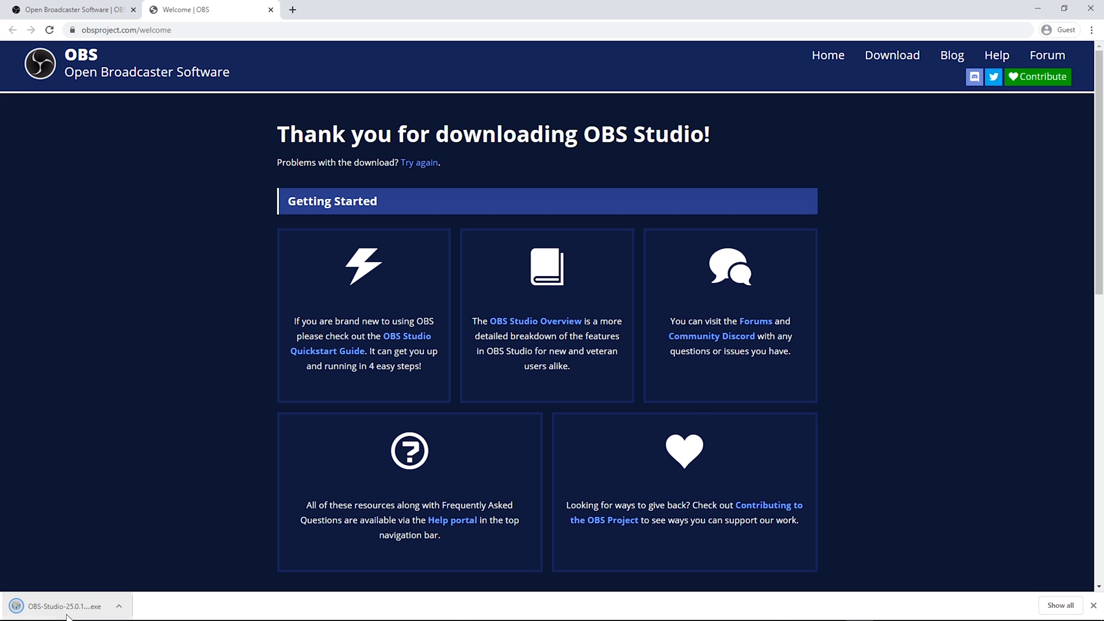
# Run the downloaded installer, accept the license, and finish with OBS Studio launching.
pyautogui.click(63, 605)
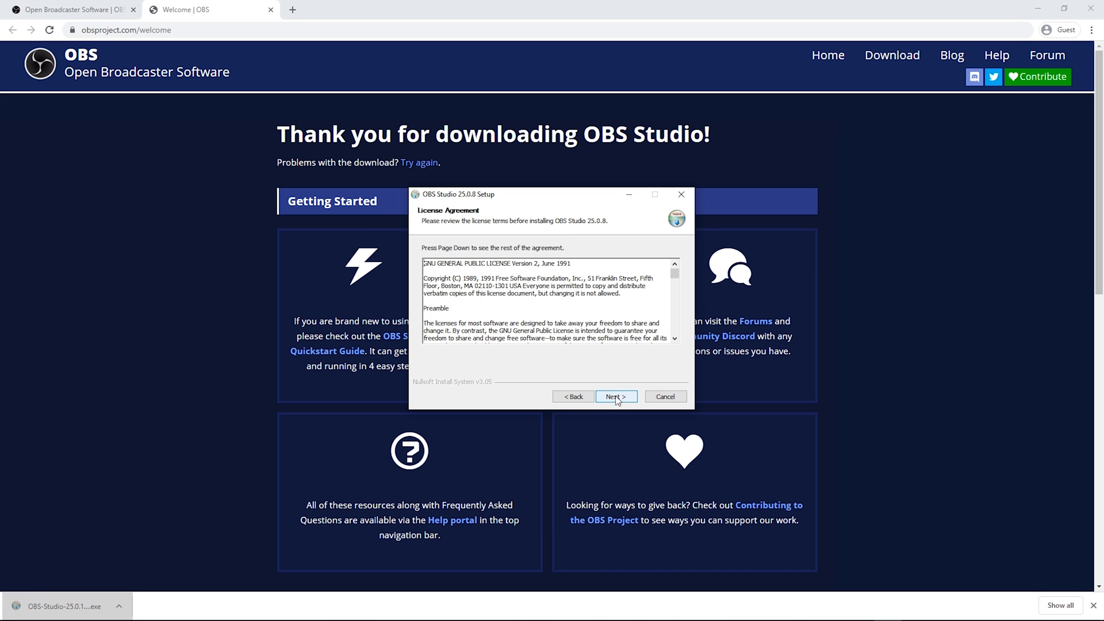
pyautogui.click(615, 396)
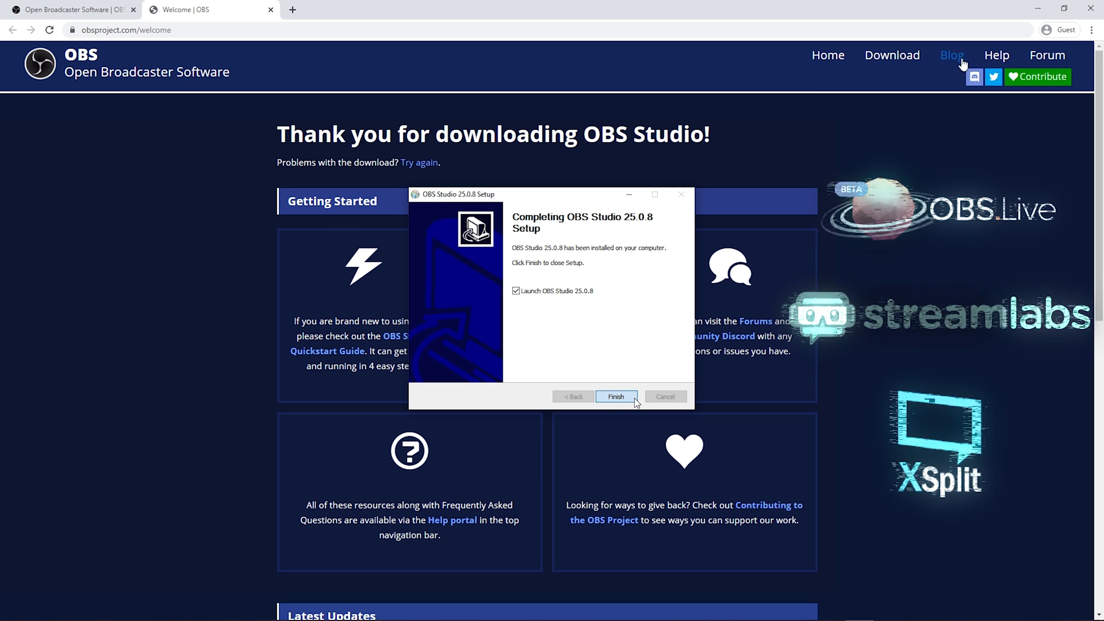
pyautogui.click(616, 396)
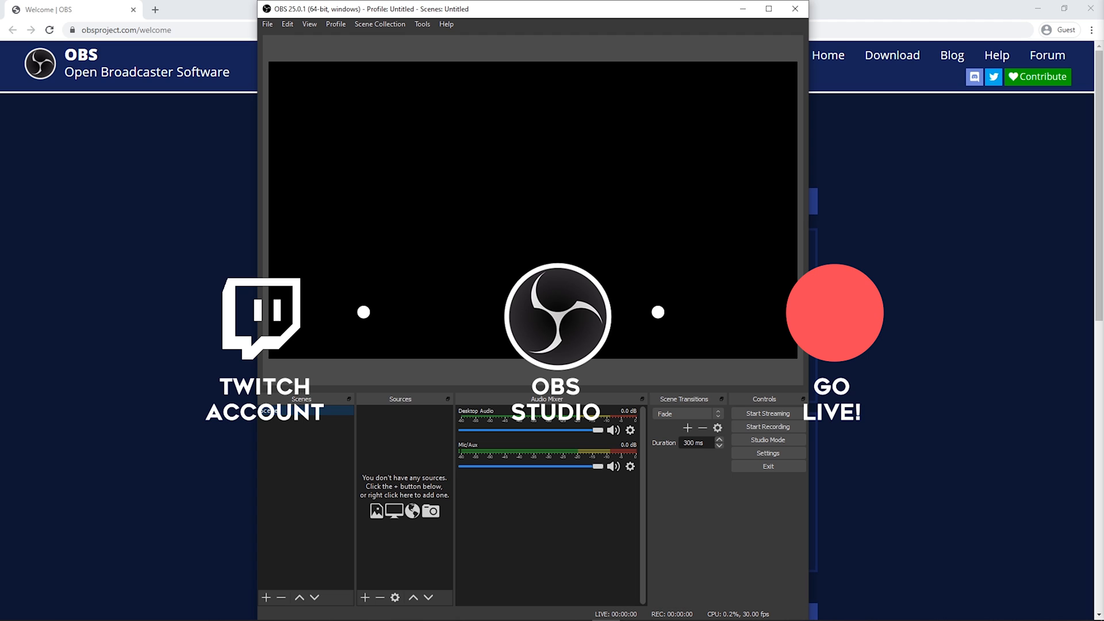
# Maximize the OBS Studio window and open its Settings dialog.
pyautogui.click(768, 9)
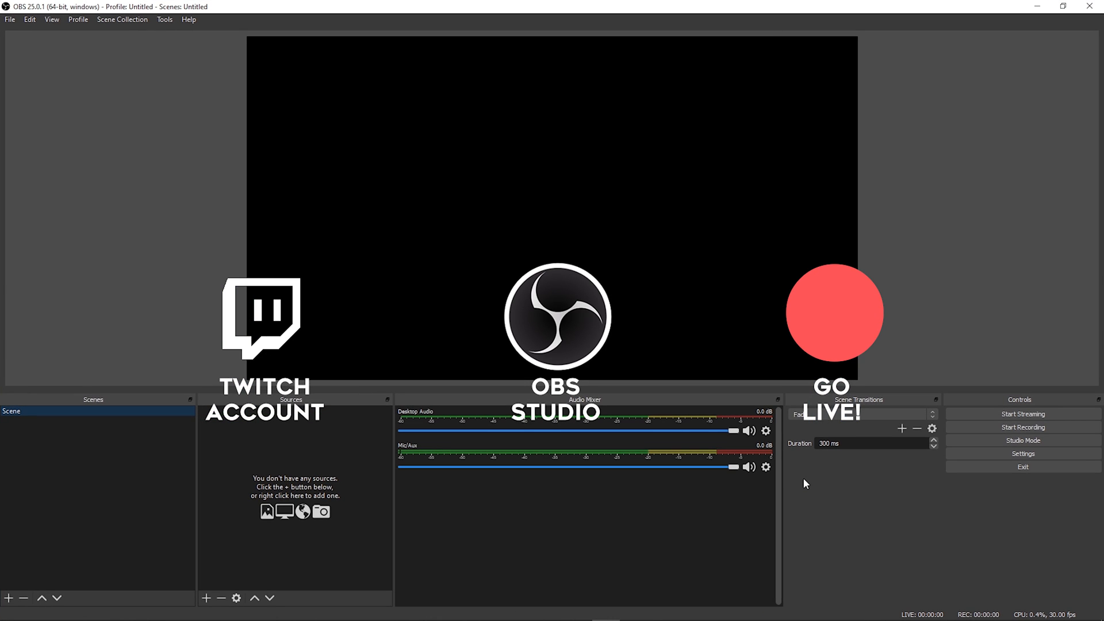
pyautogui.click(1022, 453)
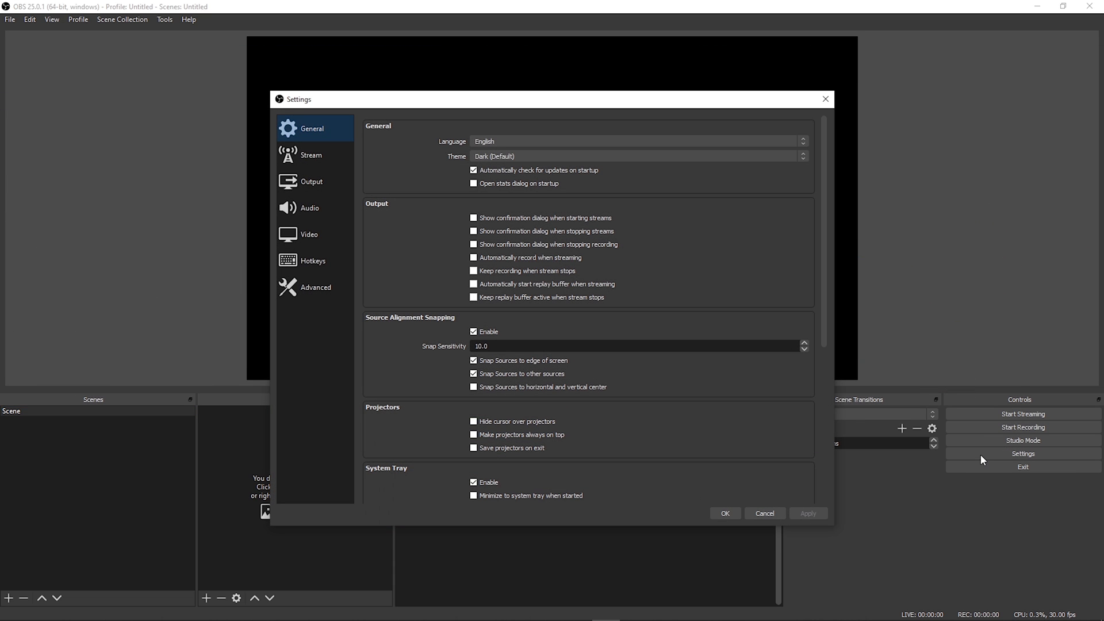
pyautogui.moveTo(309, 155)
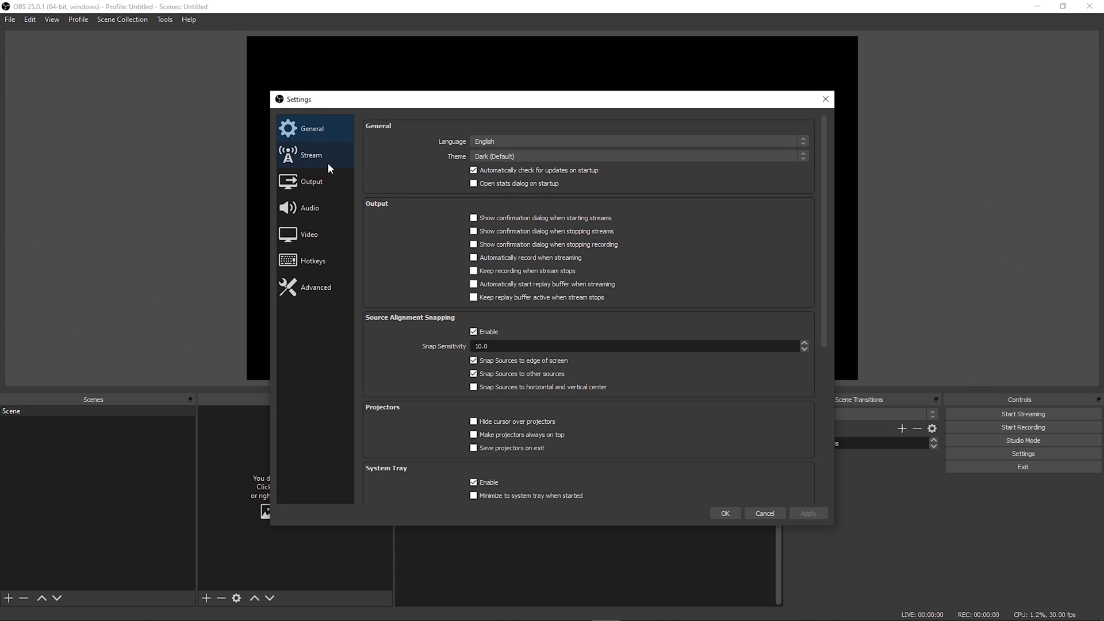
# Switch Settings to the Stream page with Twitch as the service.
pyautogui.click(311, 155)
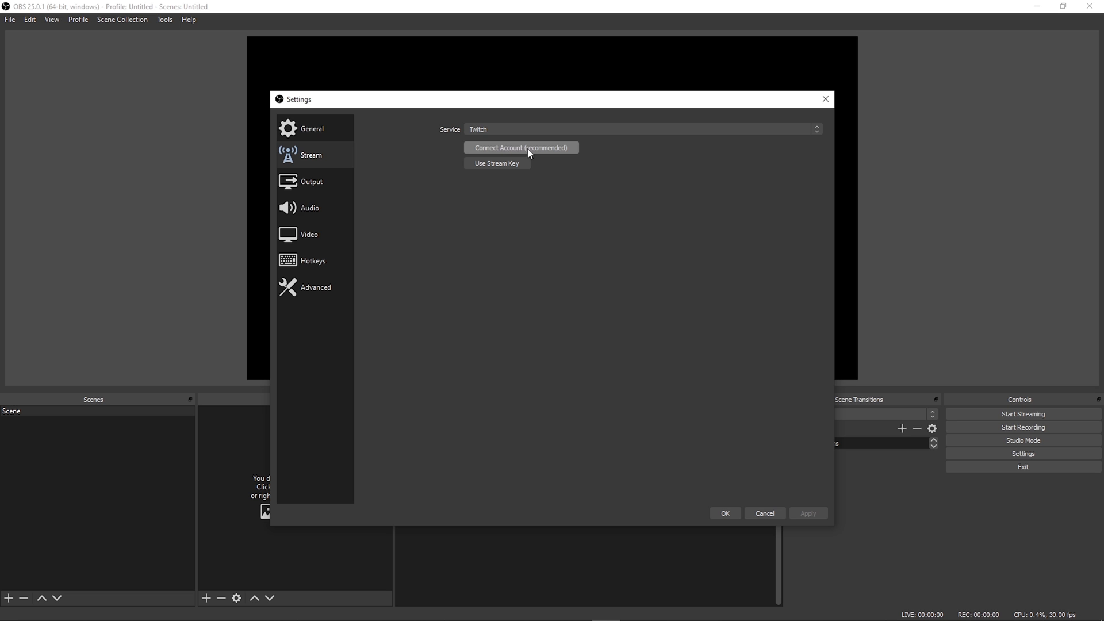
pyautogui.click(521, 147)
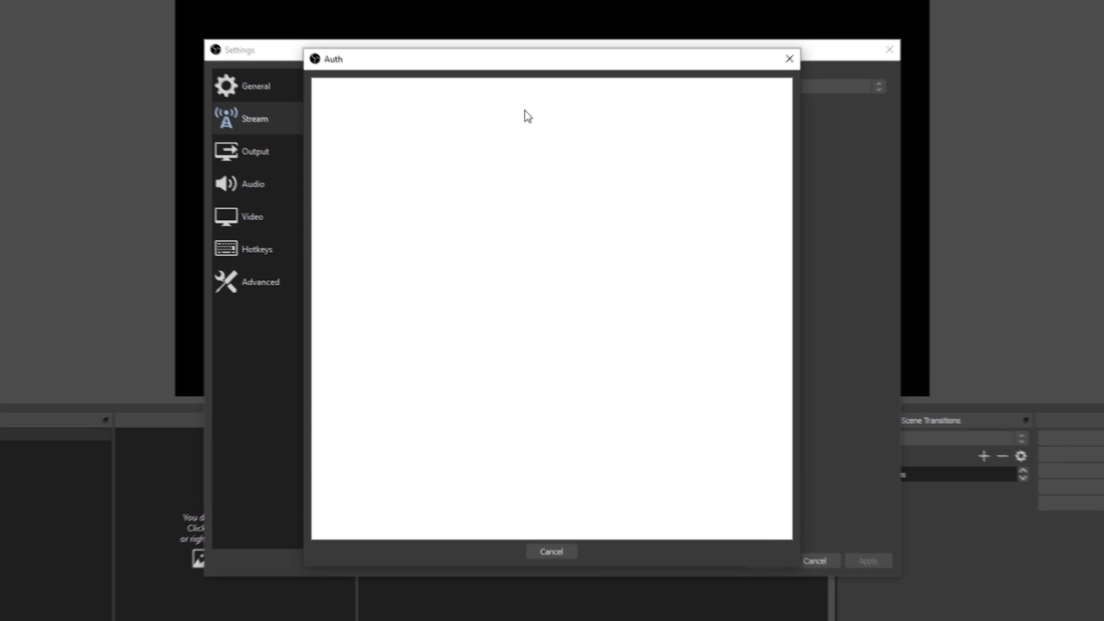
pyautogui.write('•')
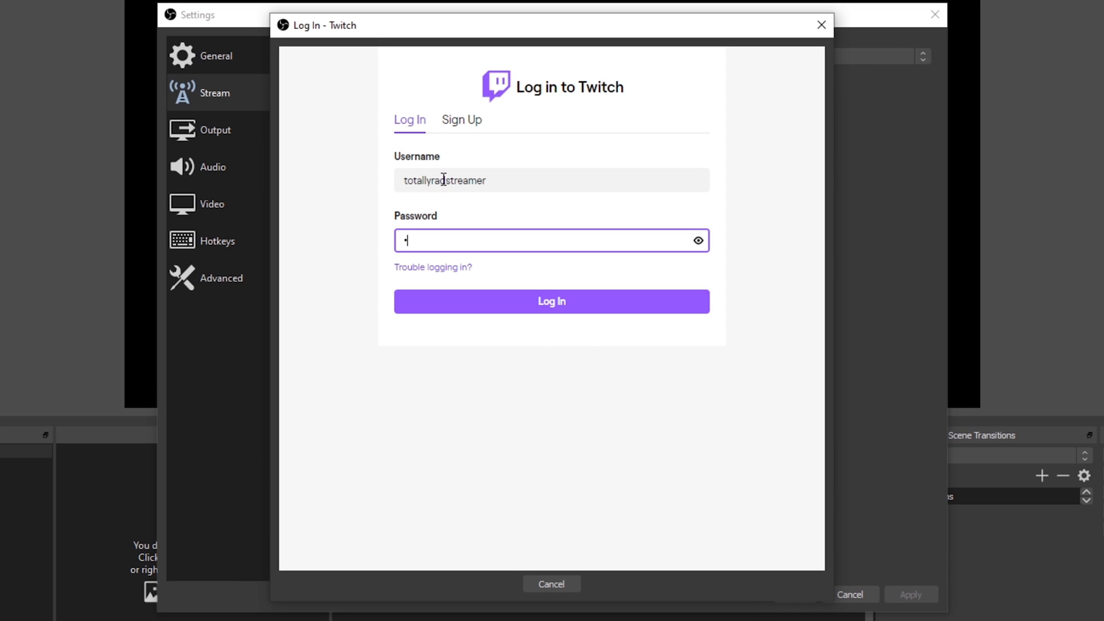
pyautogui.click(551, 301)
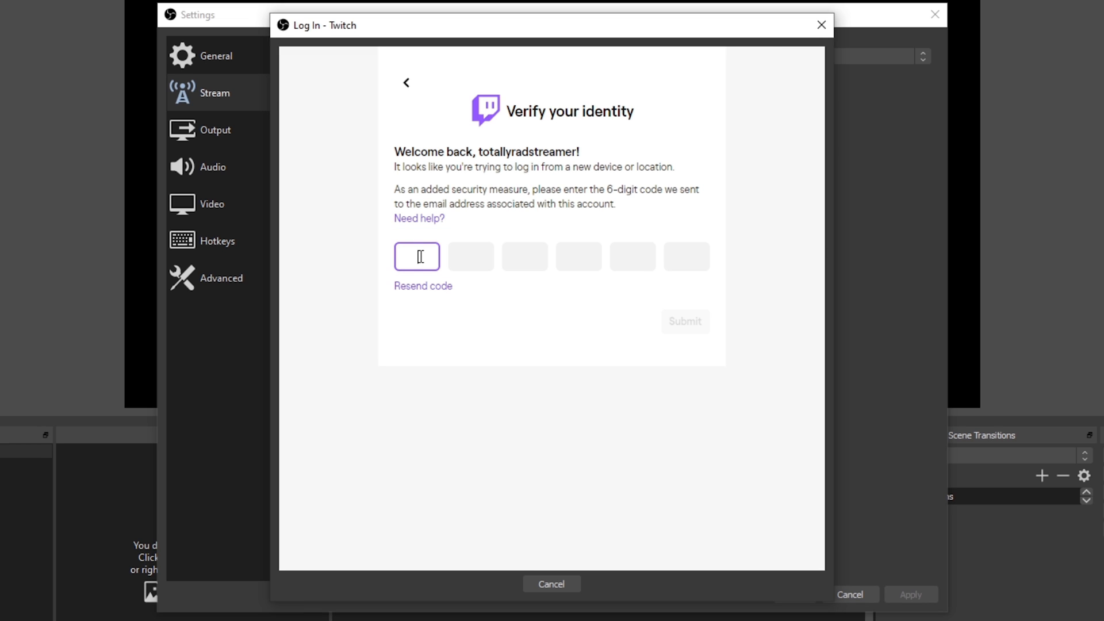
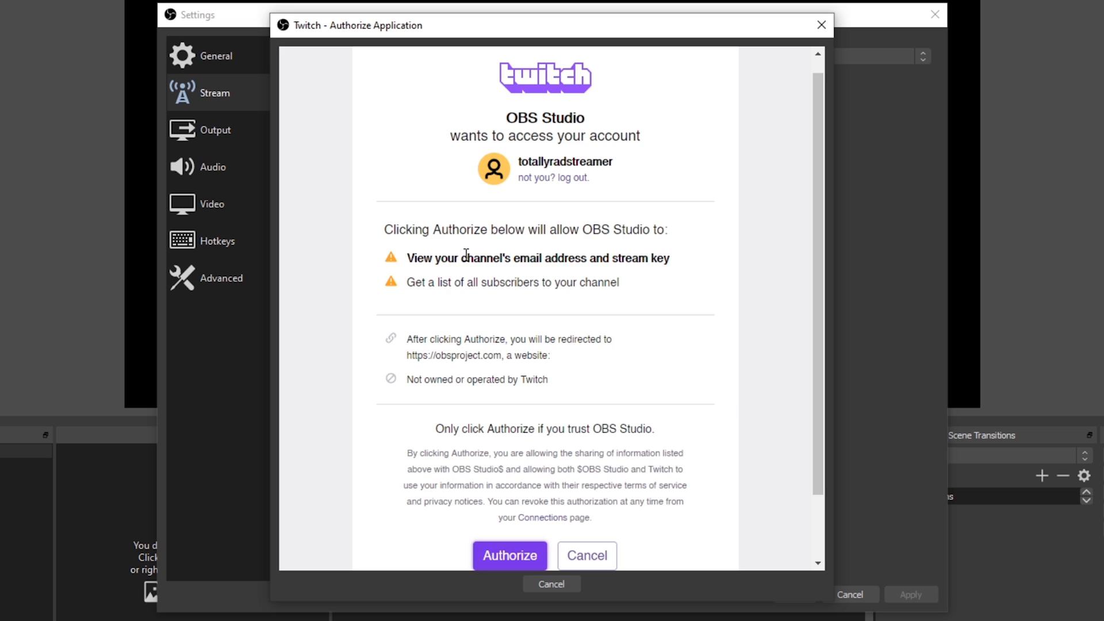
pyautogui.scroll(-3)
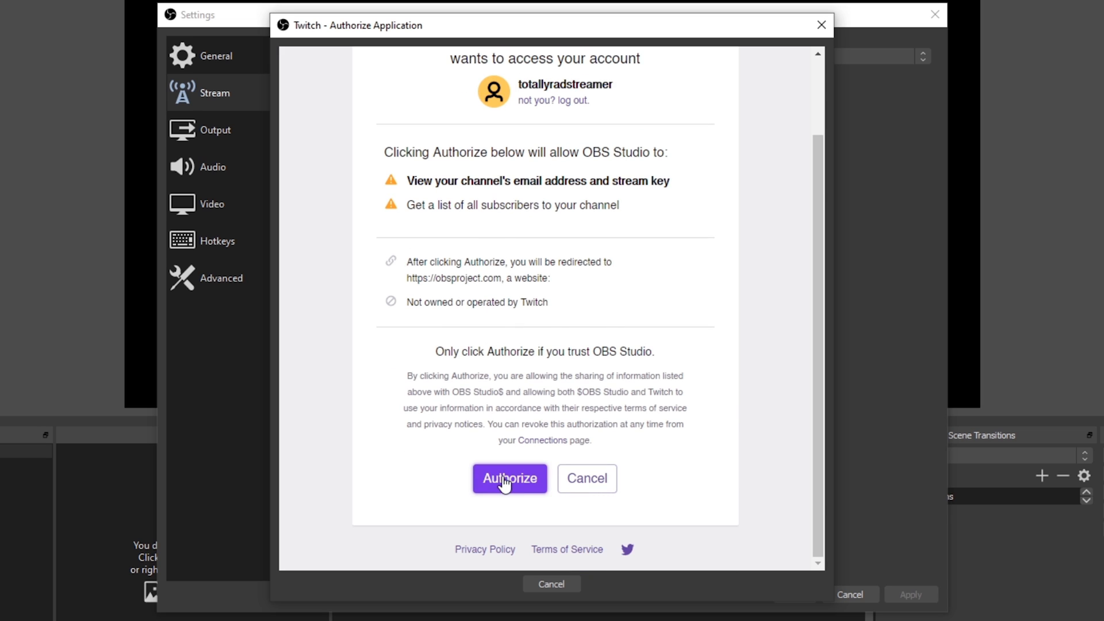
pyautogui.click(509, 478)
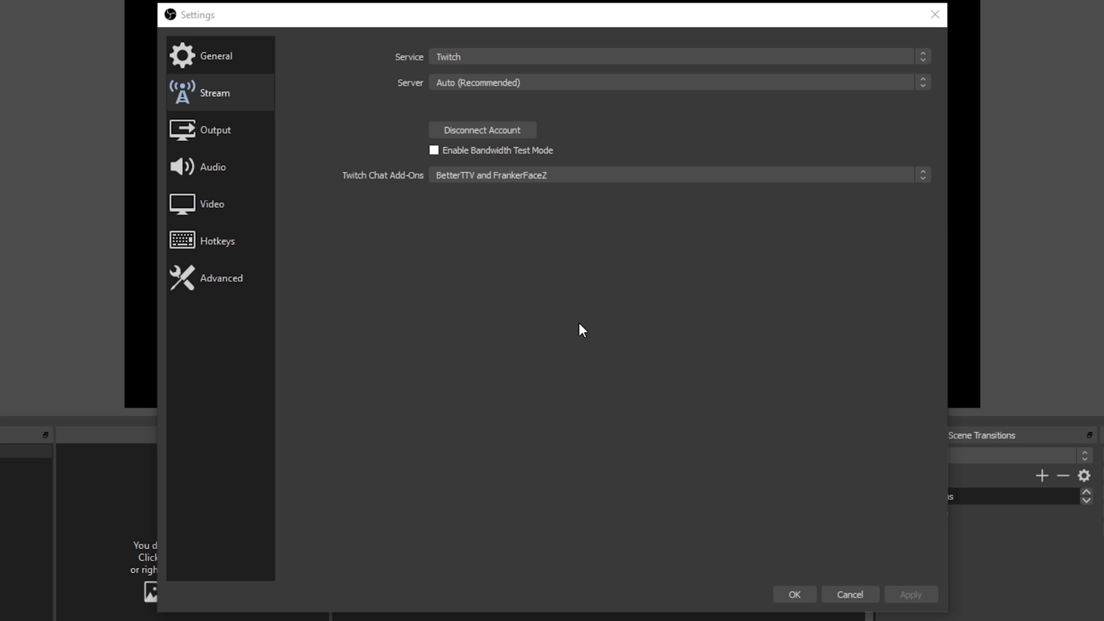
# Enable Bandwidth Test Mode and confirm the Settings dialog with OK.
pyautogui.click(434, 150)
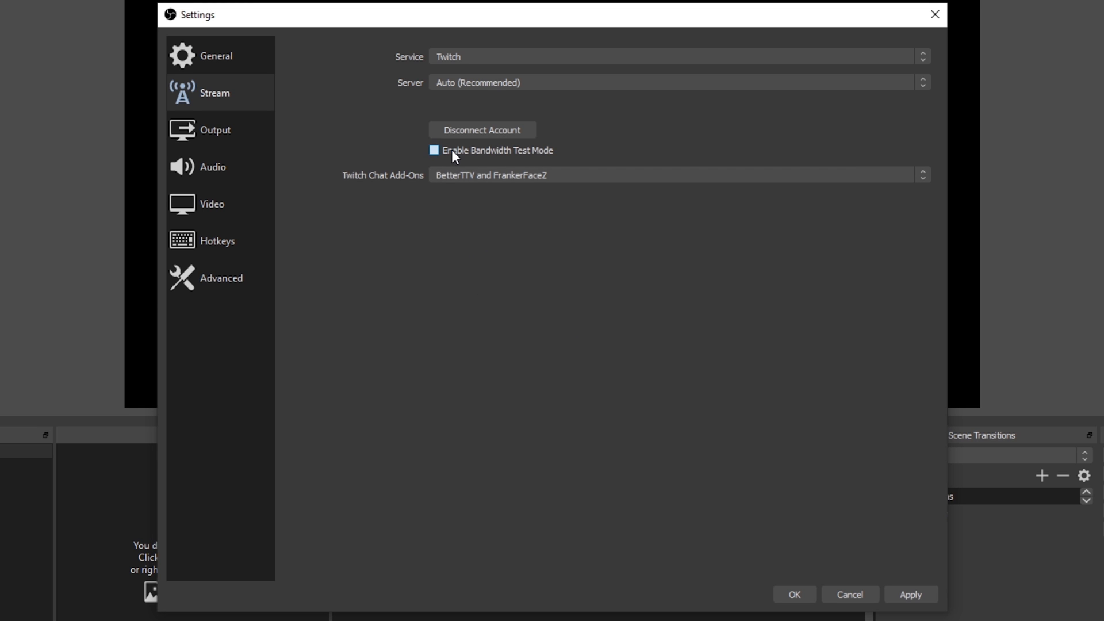
pyautogui.click(434, 150)
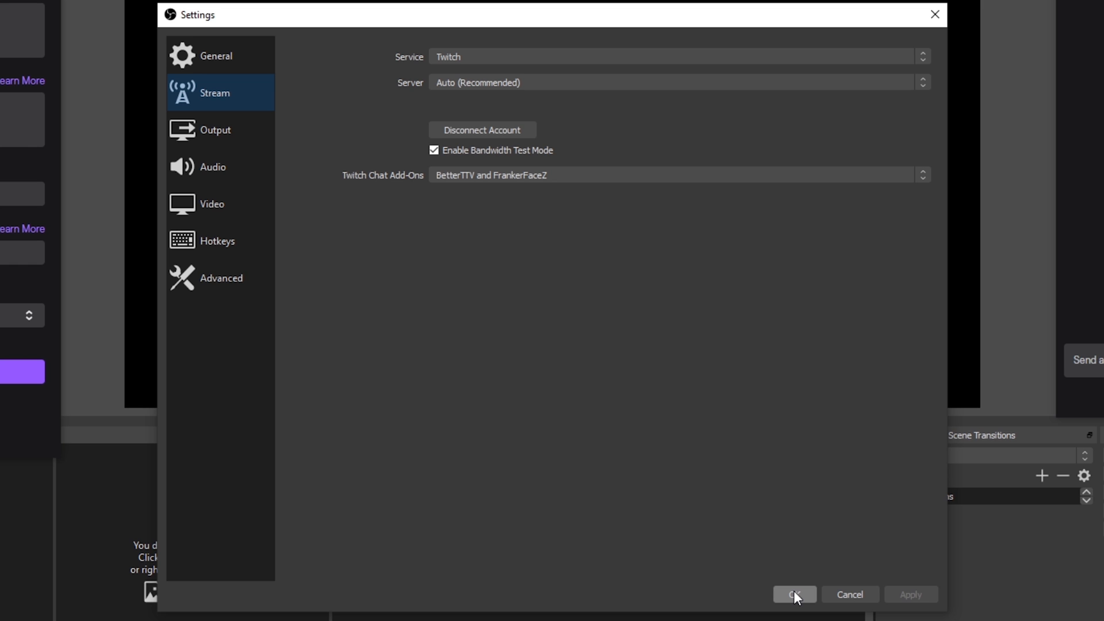
pyautogui.click(792, 594)
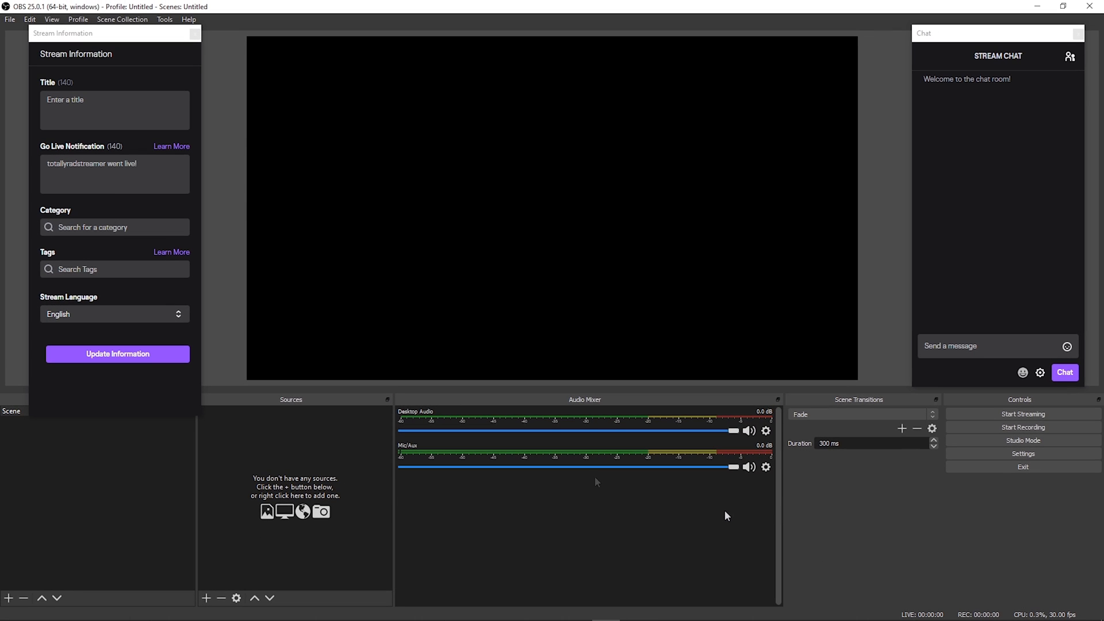
pyautogui.moveTo(596, 482)
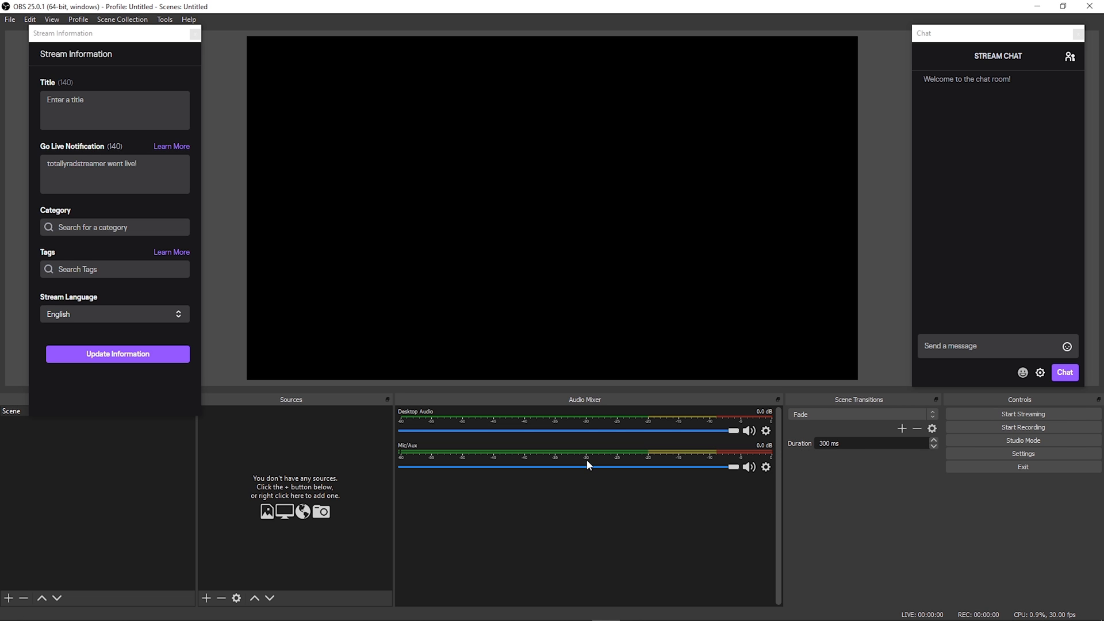
# Run the Auto-Configuration Wizard for streaming and apply 6000 bitrate, 1080p, 60 FPS.
pyautogui.click(164, 19)
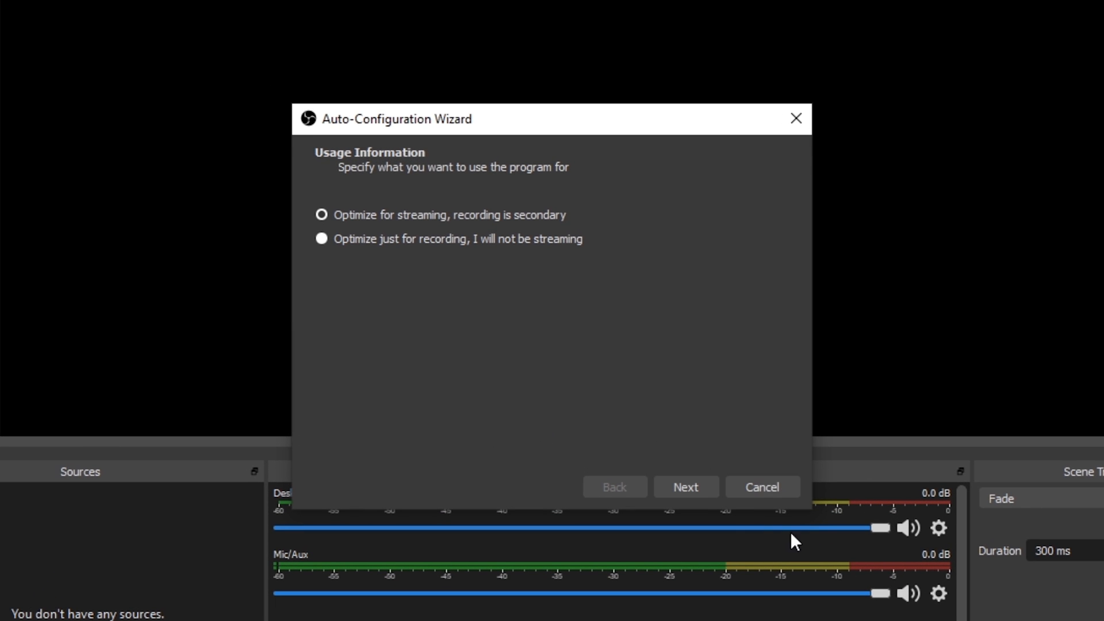
pyautogui.moveTo(625, 442)
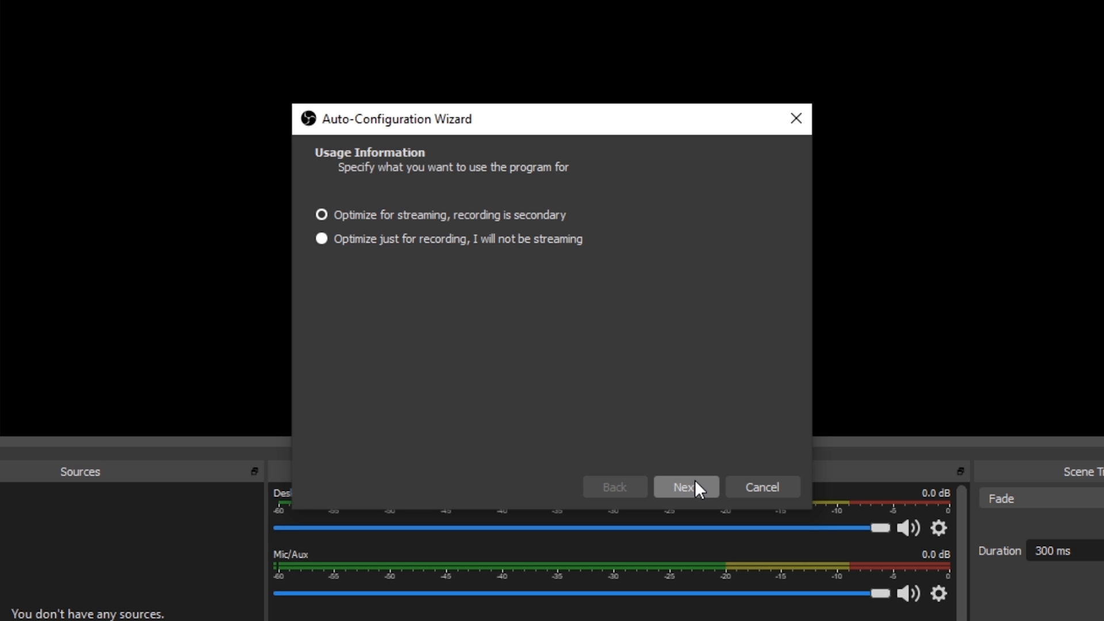
pyautogui.click(684, 486)
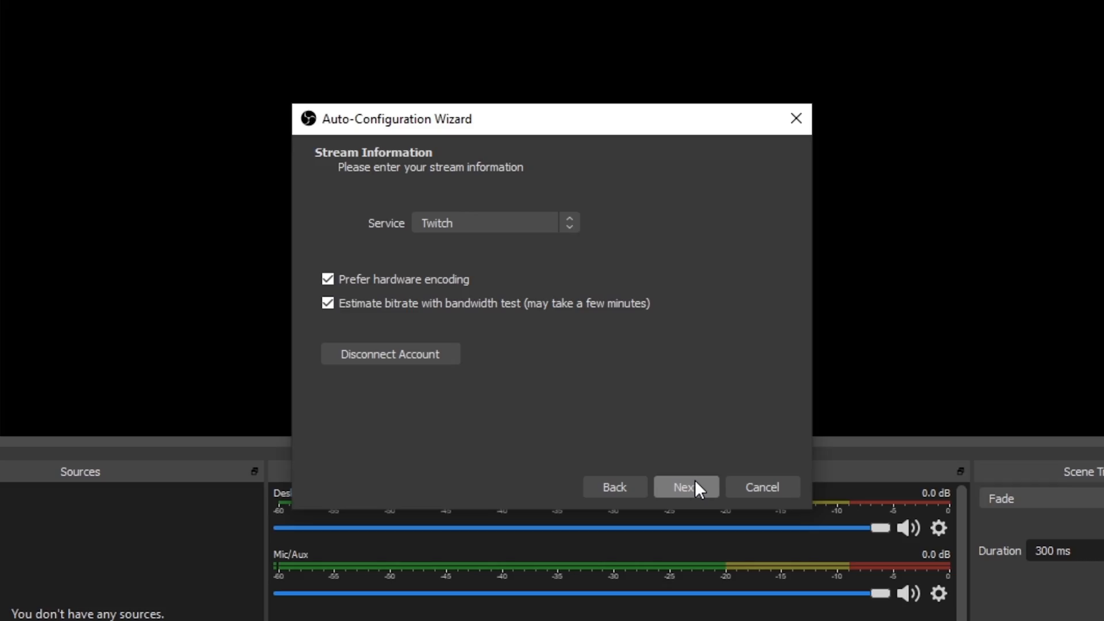
pyautogui.click(685, 487)
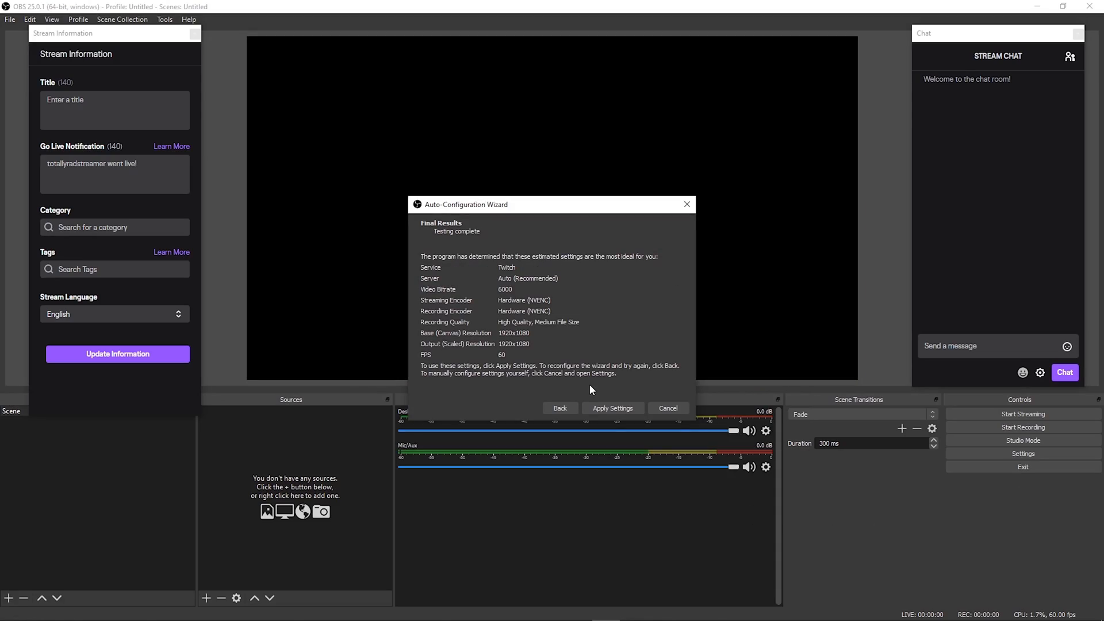
pyautogui.moveTo(514, 304)
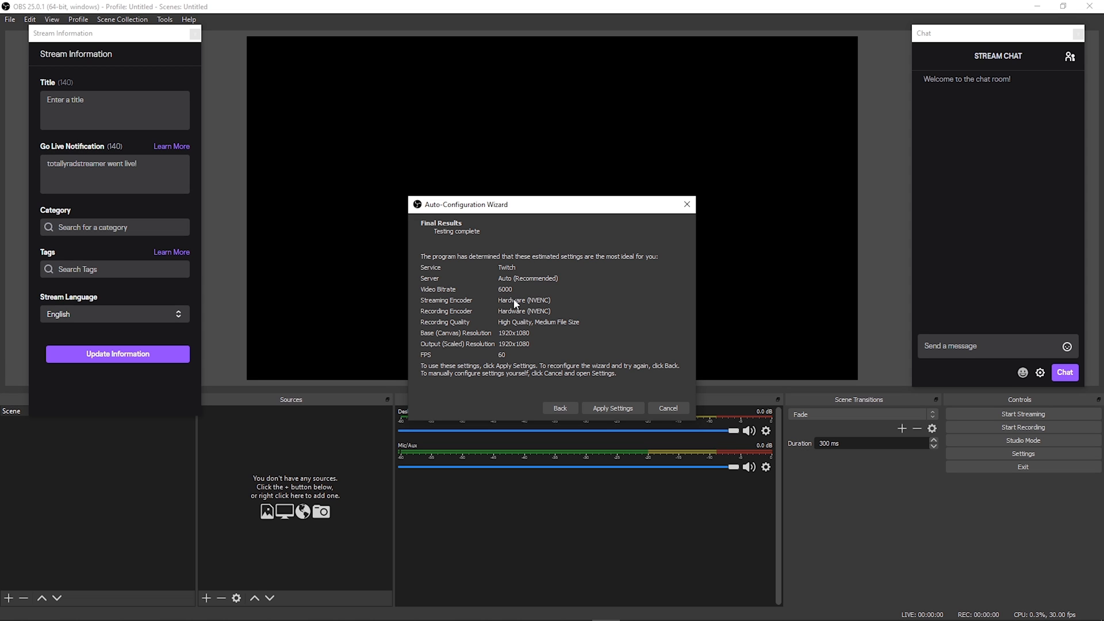
pyautogui.moveTo(533, 387)
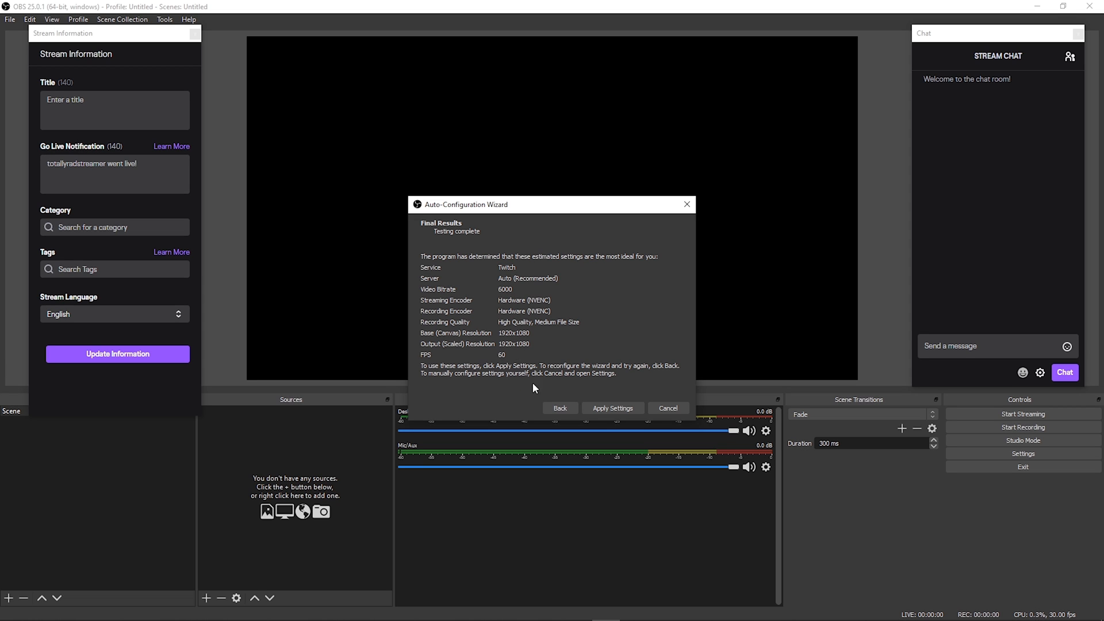
pyautogui.click(611, 408)
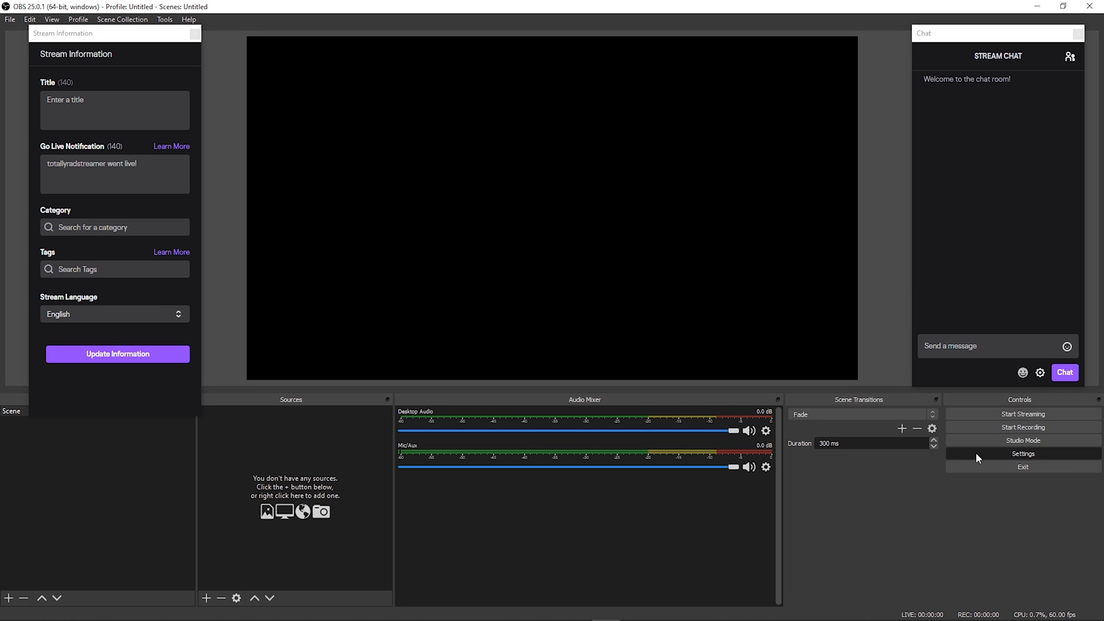
# In Audio settings, set Desktop Audio to the default device and pick the monitoring device.
pyautogui.click(1022, 454)
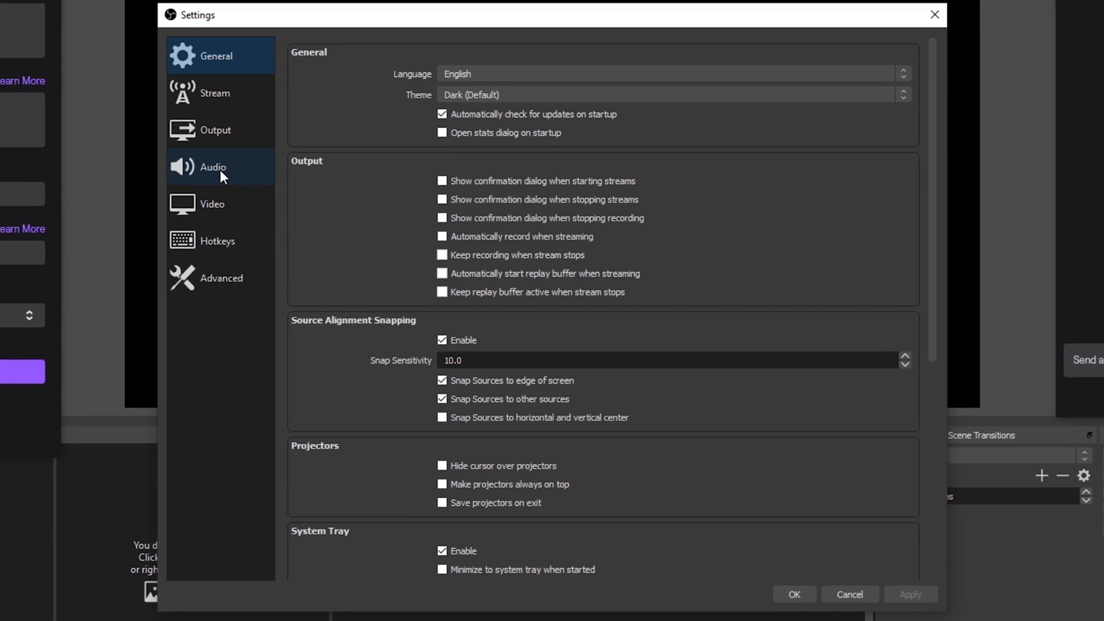
pyautogui.click(214, 166)
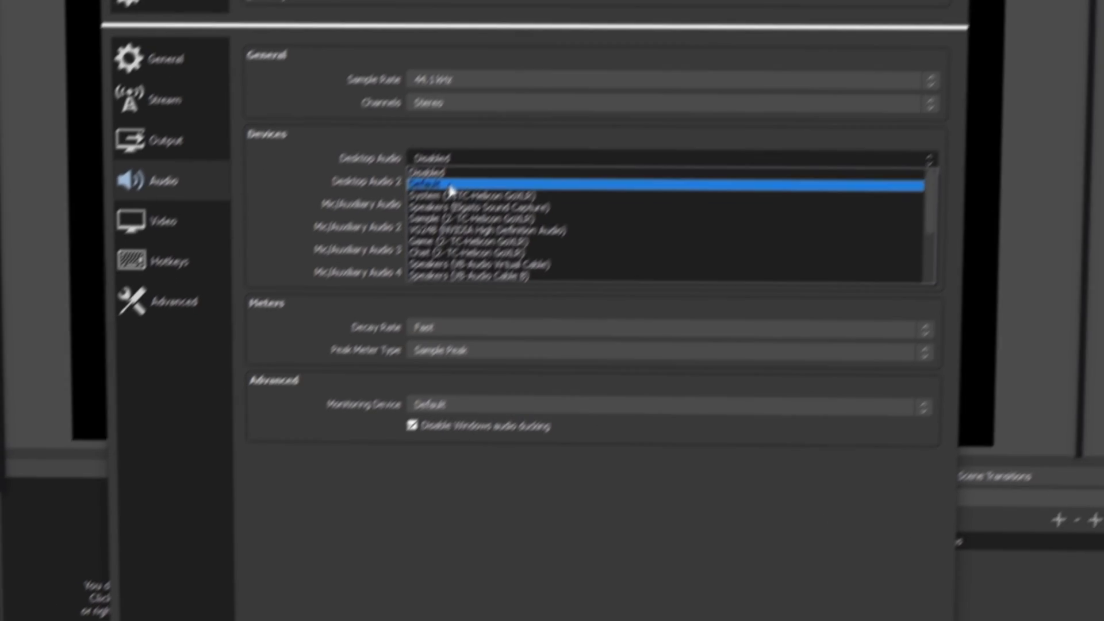
pyautogui.click(436, 181)
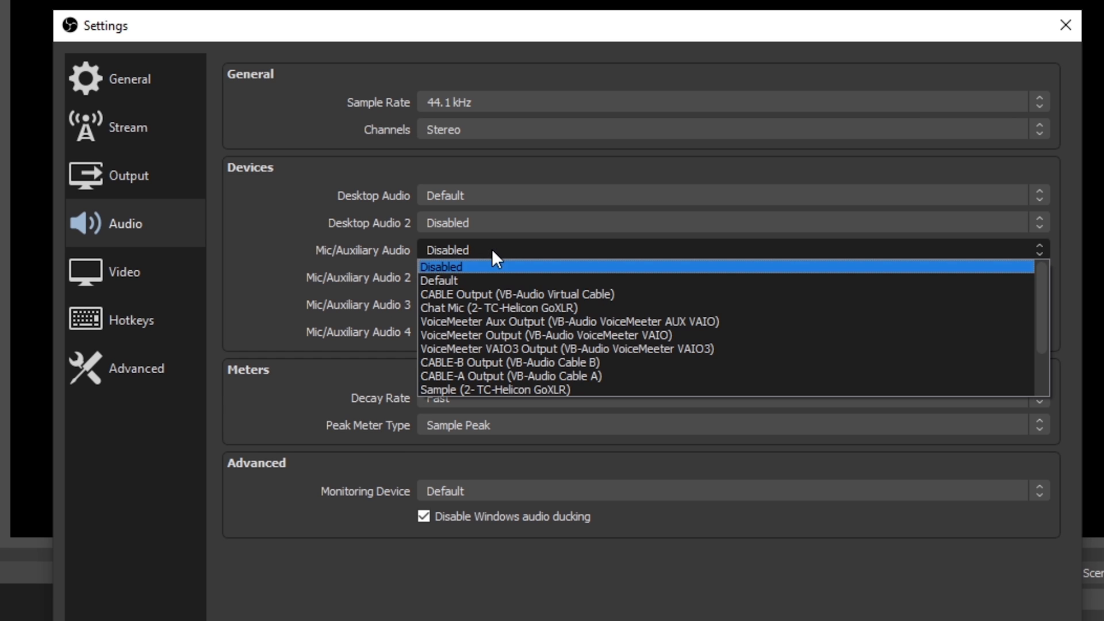
pyautogui.moveTo(488, 280)
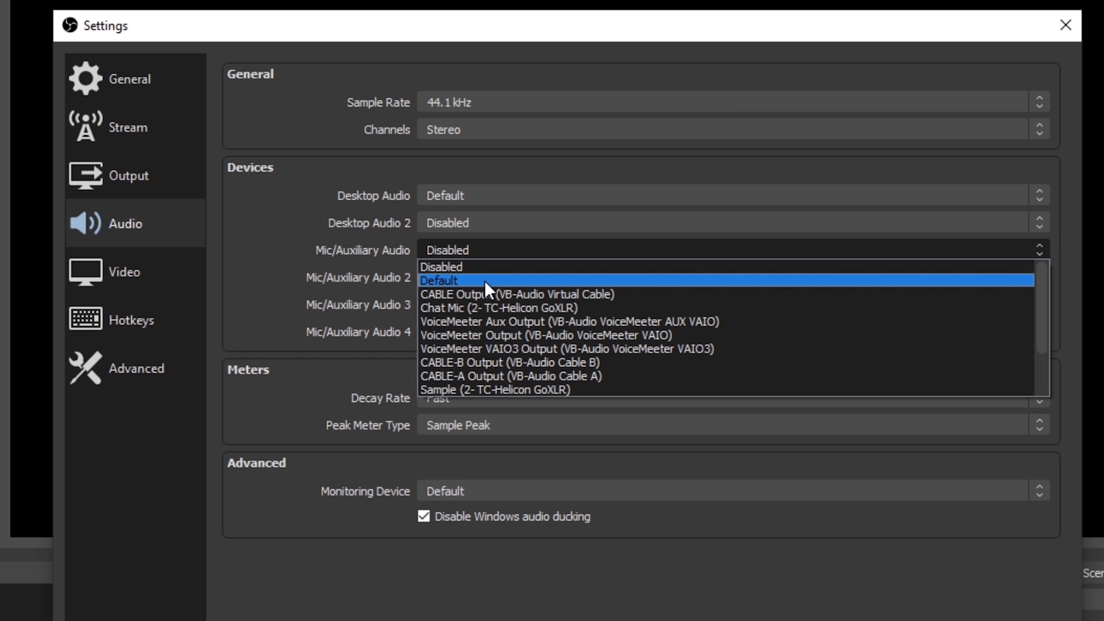
pyautogui.click(438, 280)
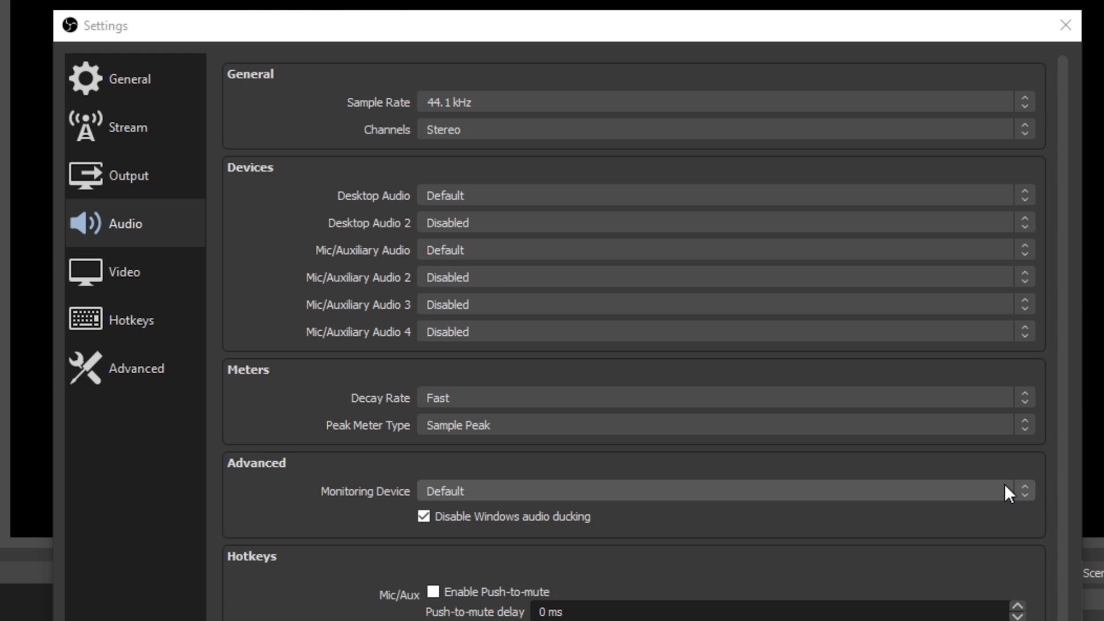
pyautogui.moveTo(455, 166)
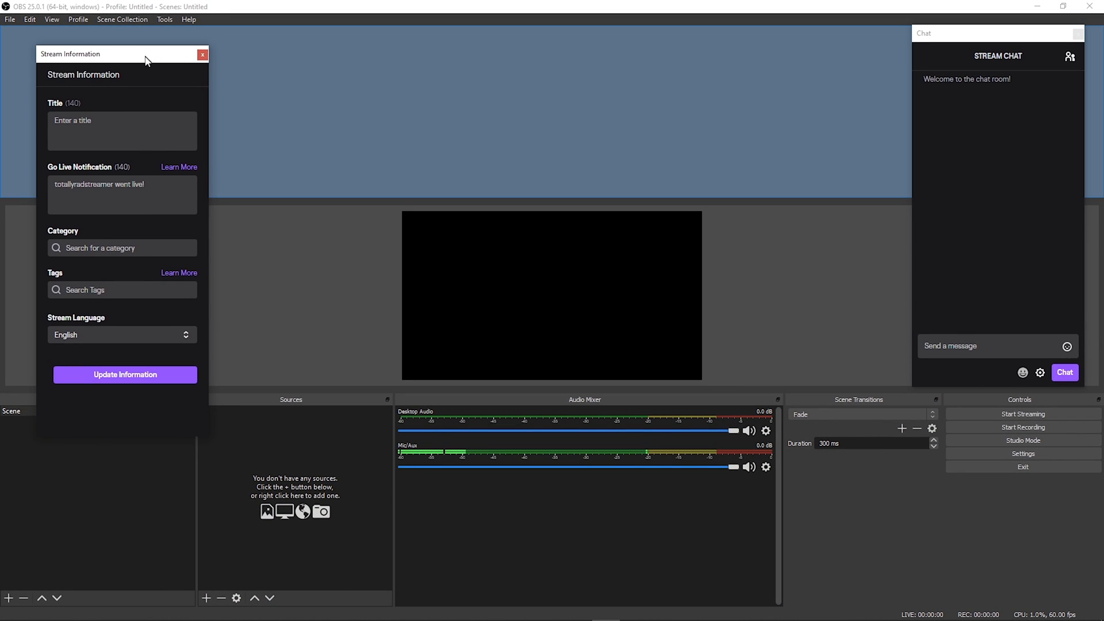
# Dock Stream Information on the left and Chat on the right, widening both panels.
pyautogui.moveTo(144, 54); pyautogui.dragTo(101, 117)
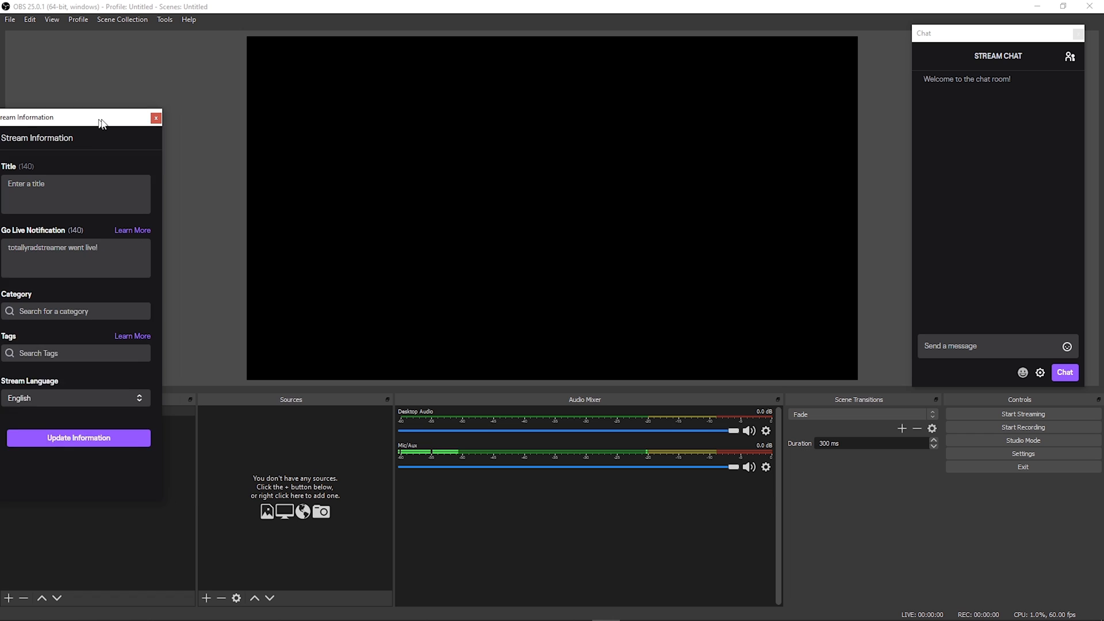
pyautogui.moveTo(102, 117); pyautogui.dragTo(26, 127)
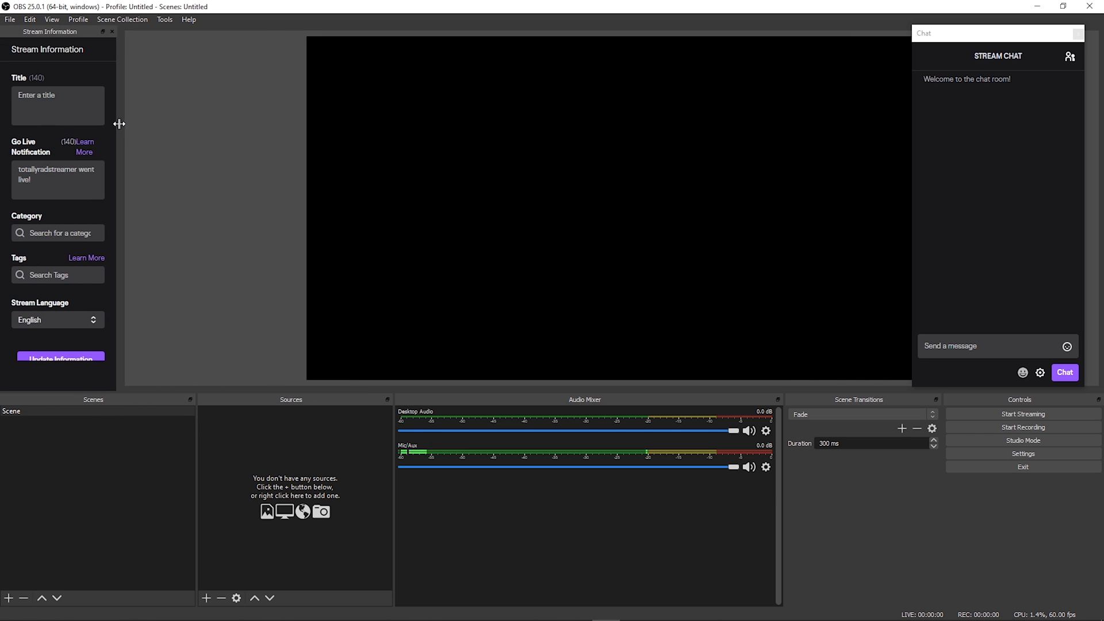
pyautogui.moveTo(120, 124); pyautogui.dragTo(179, 125)
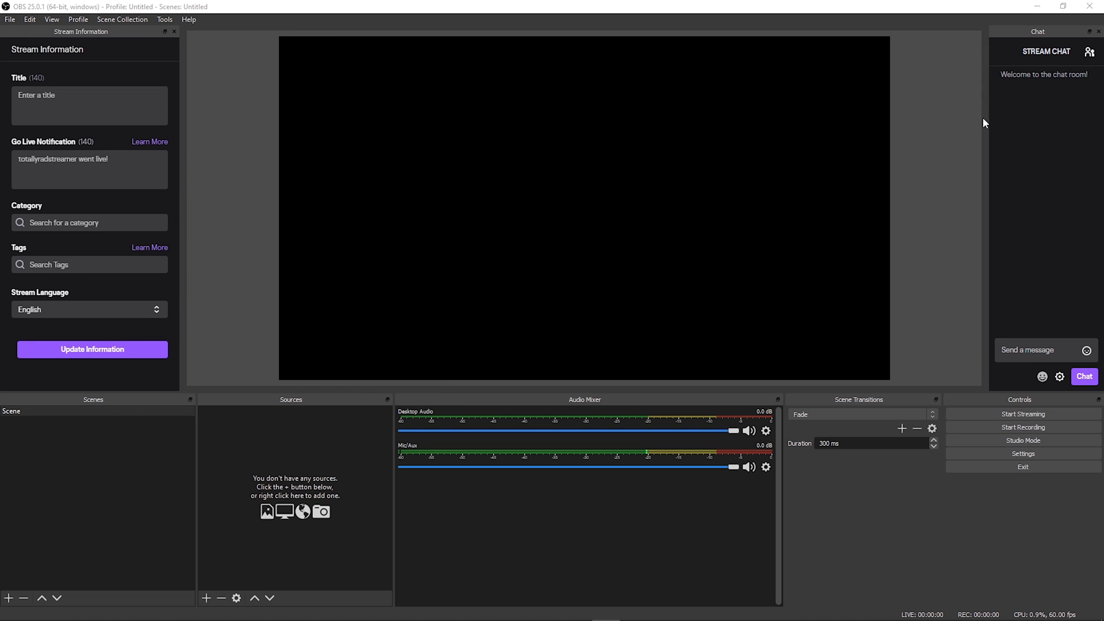
pyautogui.moveTo(985, 123); pyautogui.dragTo(865, 123)
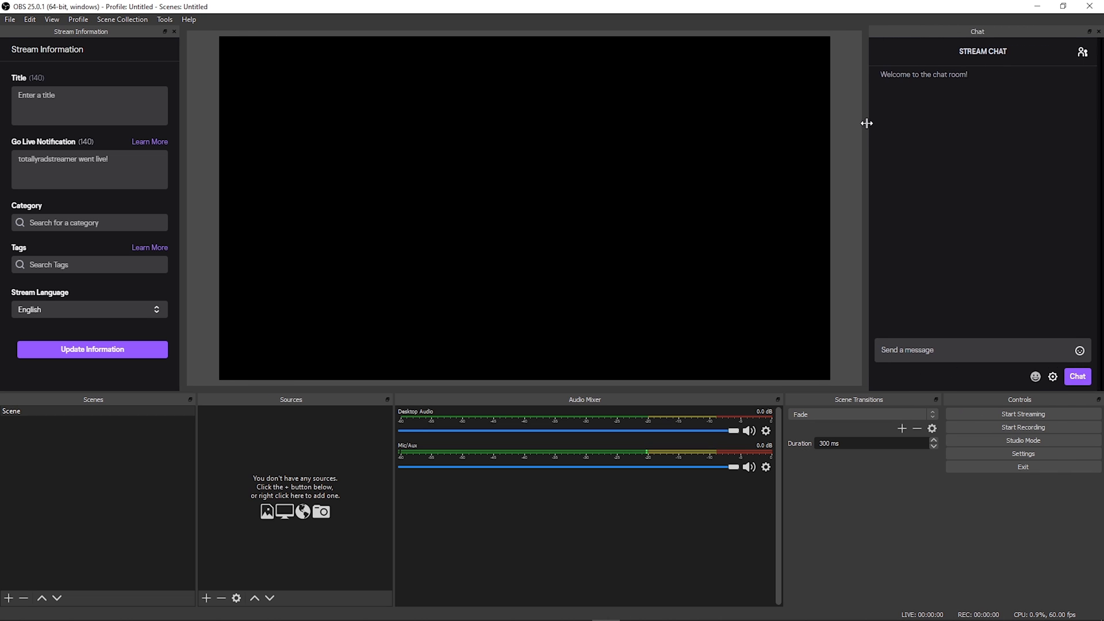
pyautogui.moveTo(866, 123); pyautogui.dragTo(852, 123)
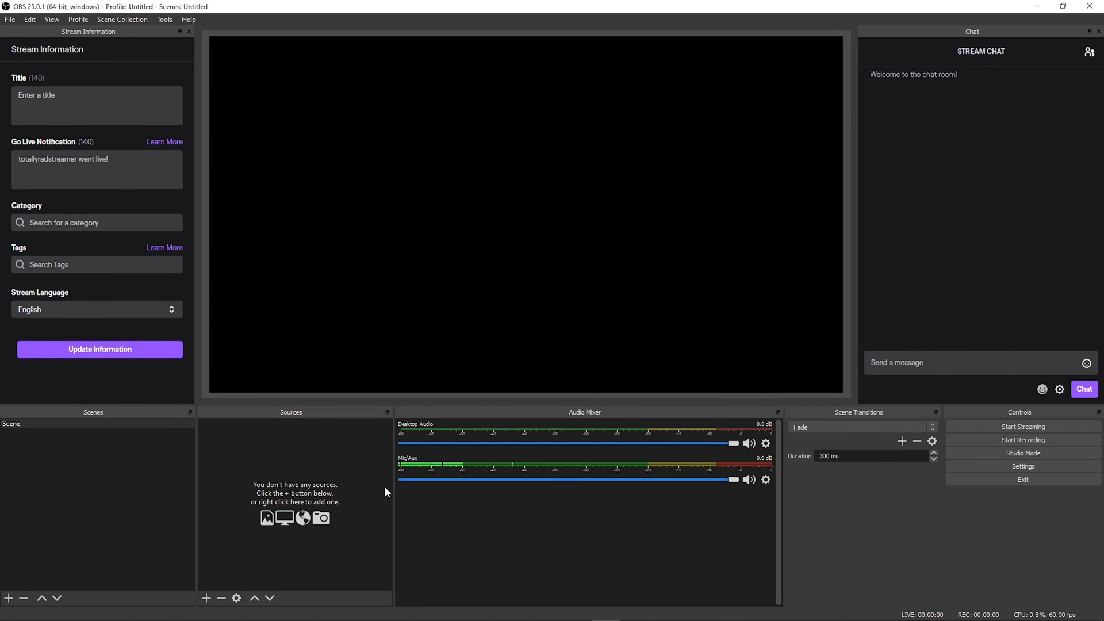
# Select the scene and add a Game Capture source with its default properties.
pyautogui.click(99, 423)
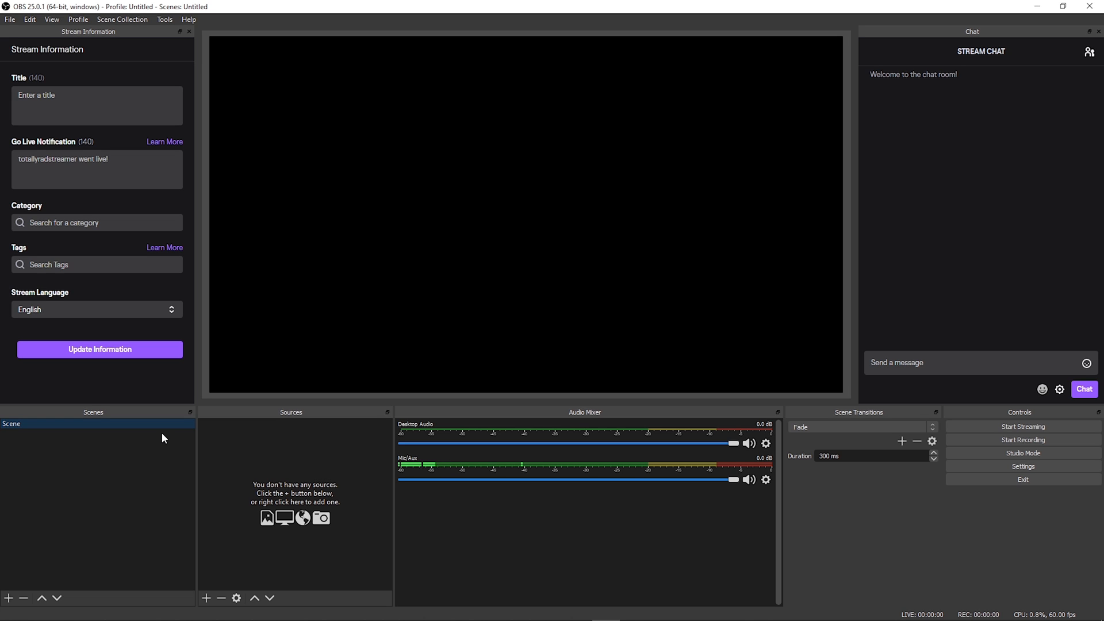
pyautogui.moveTo(188, 440)
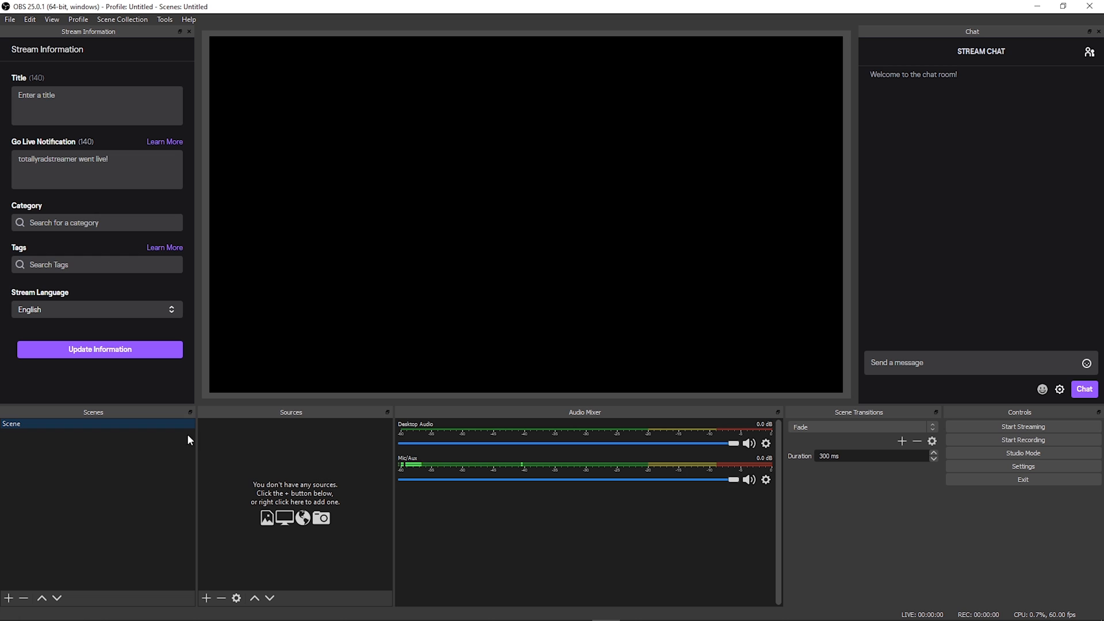
pyautogui.moveTo(311, 464)
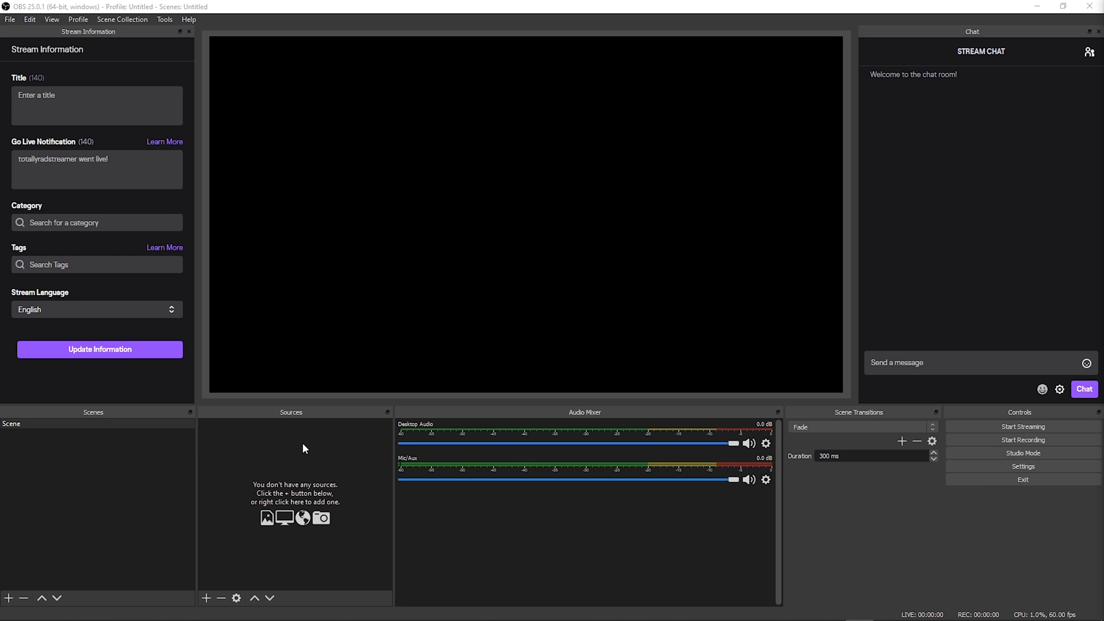
pyautogui.moveTo(235, 537)
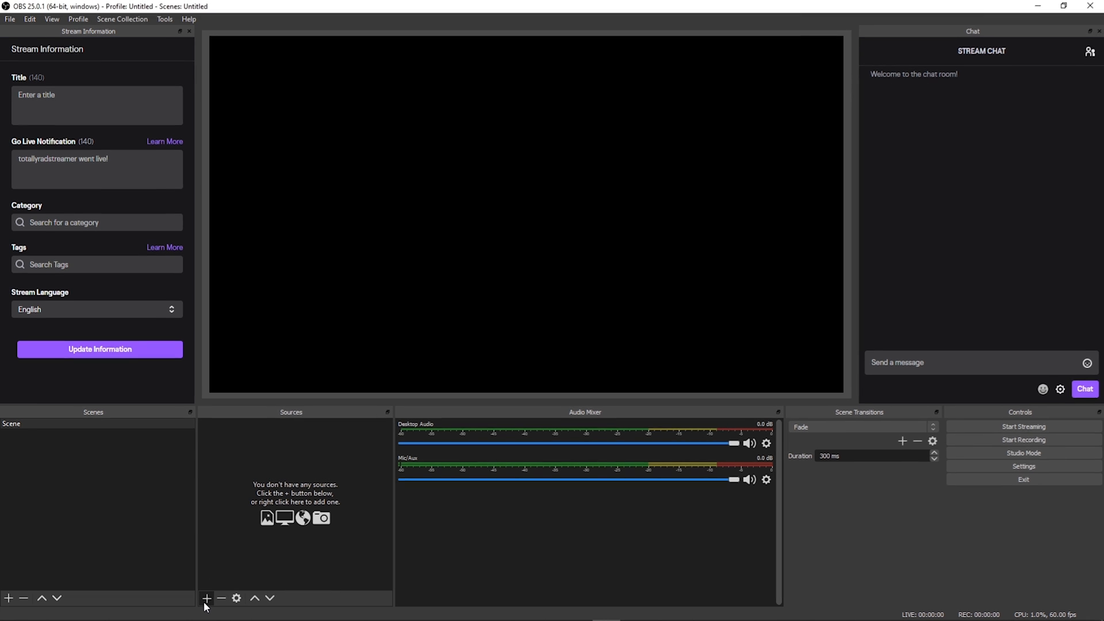
pyautogui.click(207, 598)
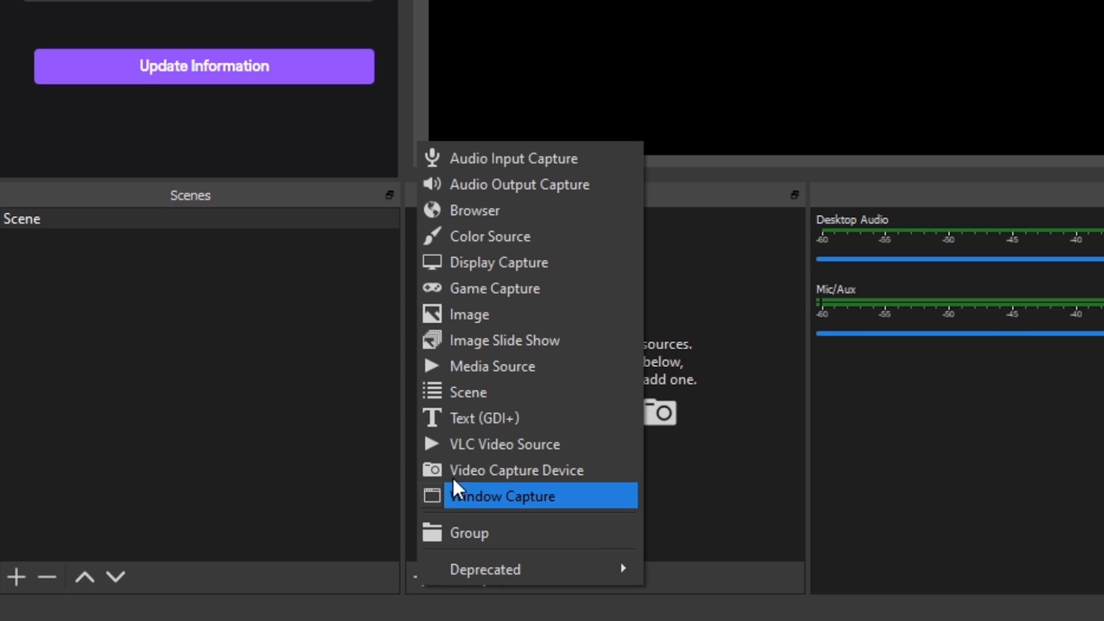
pyautogui.moveTo(501, 298)
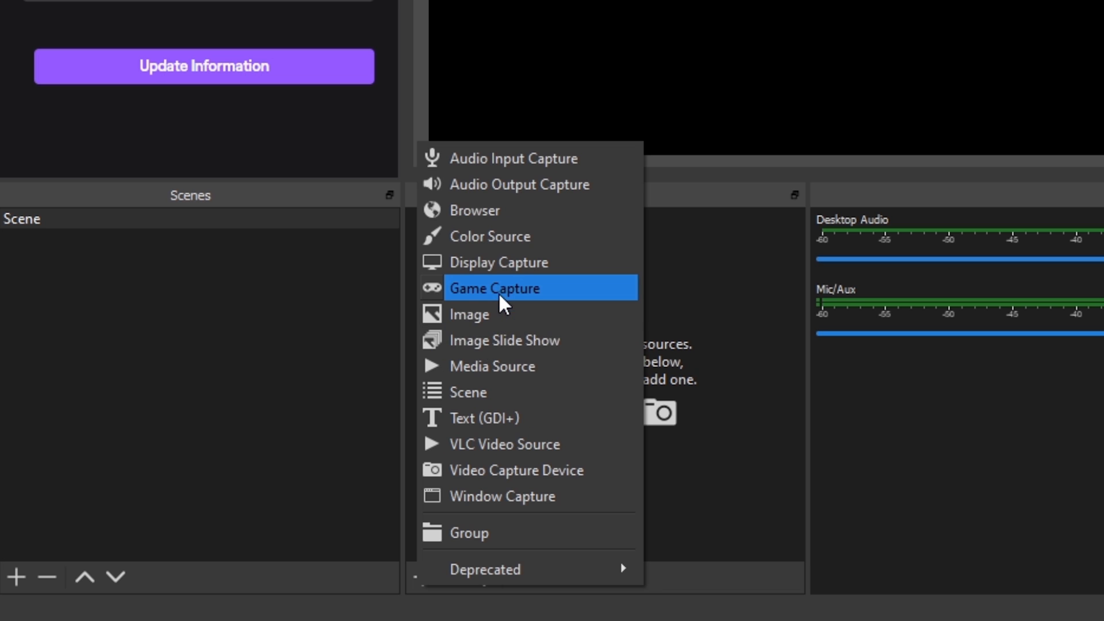
pyautogui.click(494, 288)
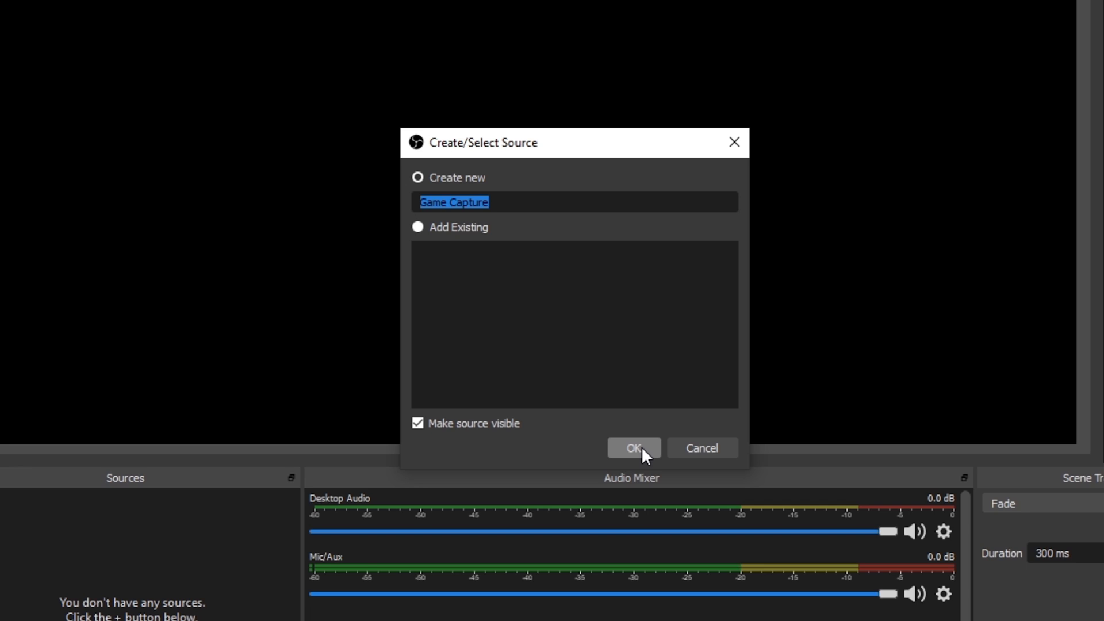
pyautogui.click(633, 448)
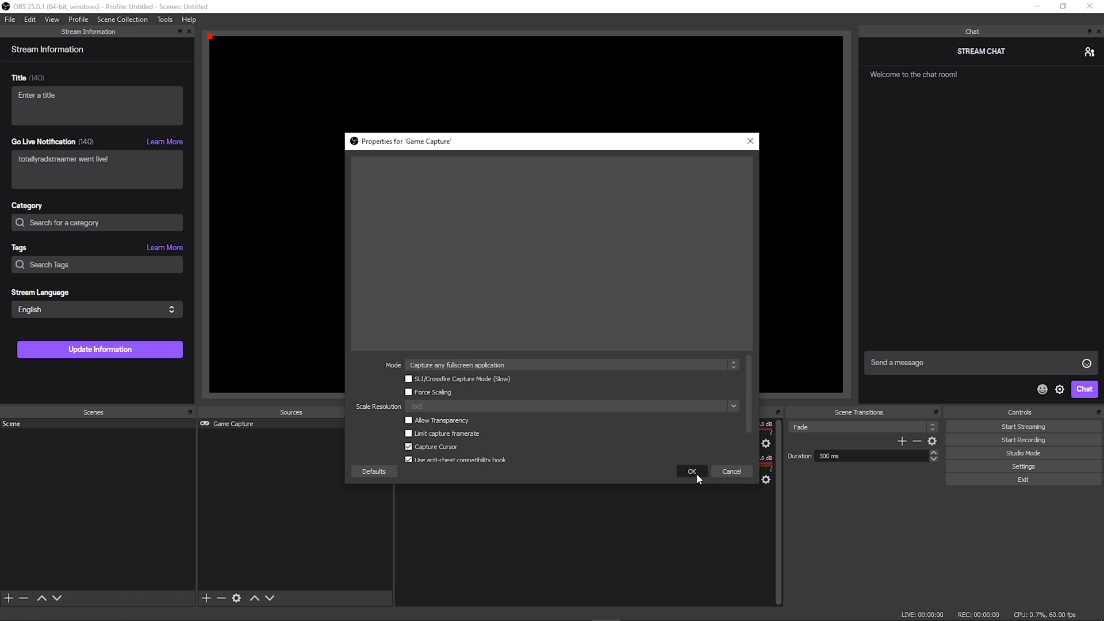
pyautogui.click(689, 471)
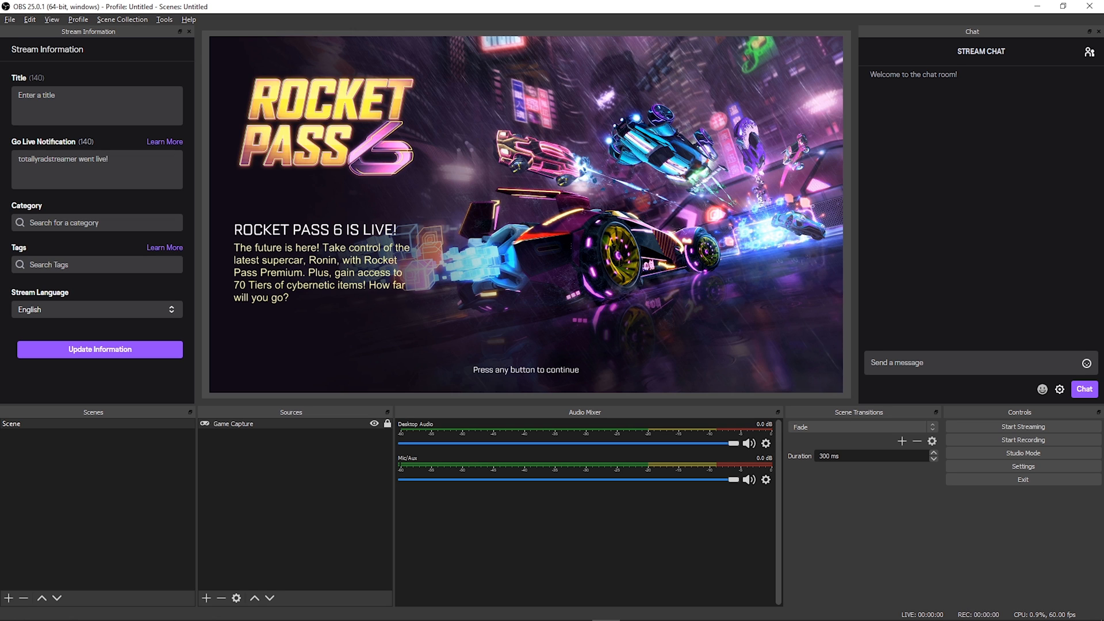
# Add a Display Capture source on Display 1, then select the Game Capture source.
pyautogui.click(232, 423)
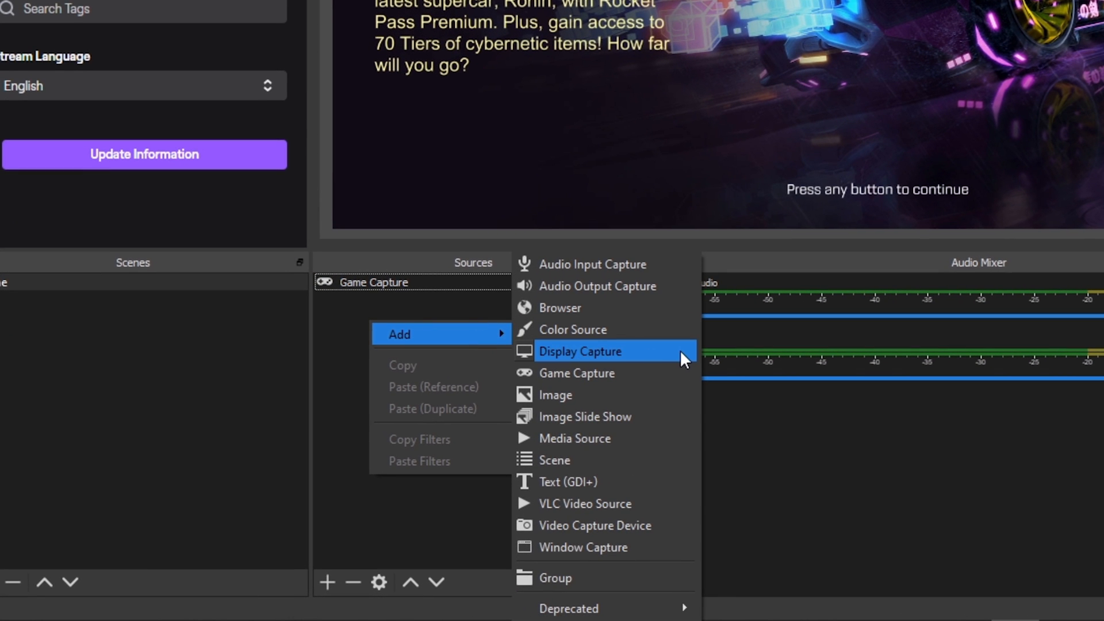
pyautogui.click(579, 351)
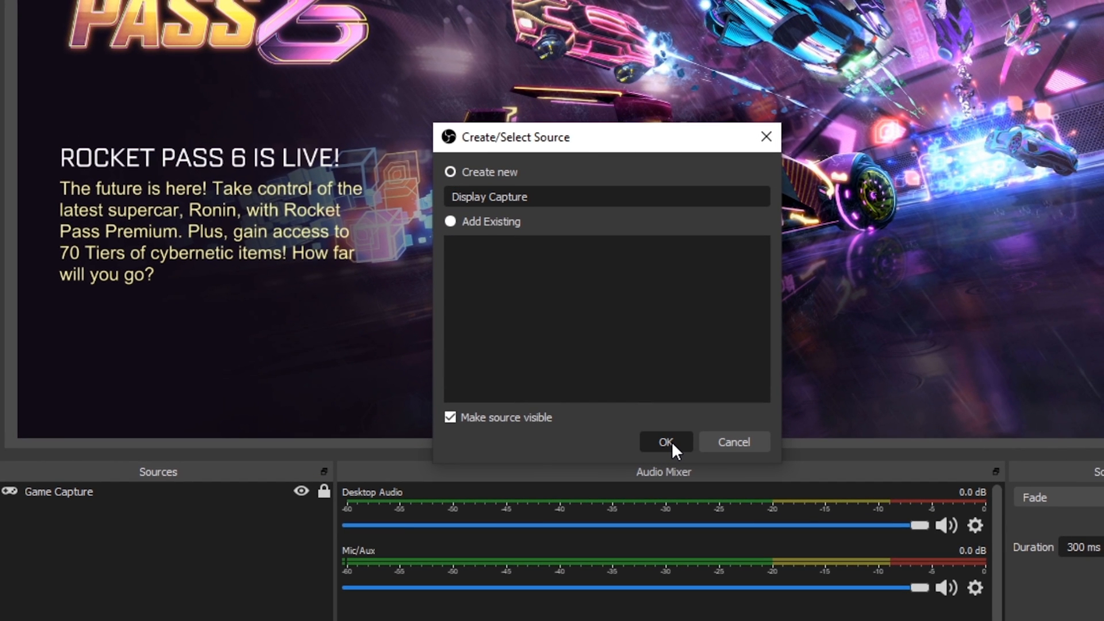
pyautogui.click(664, 442)
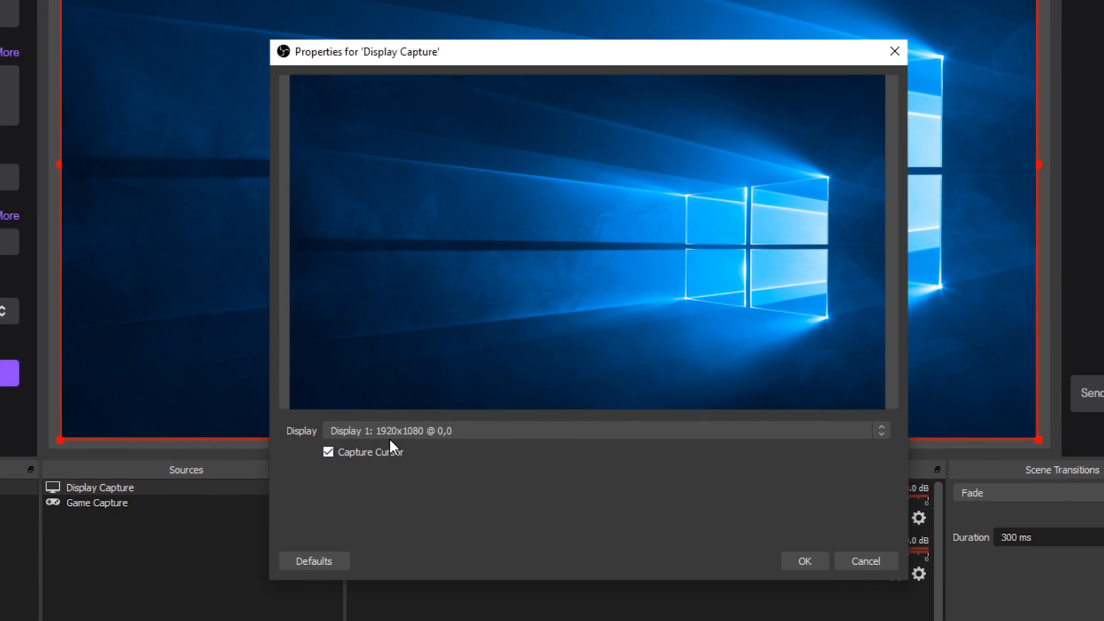
pyautogui.click(803, 562)
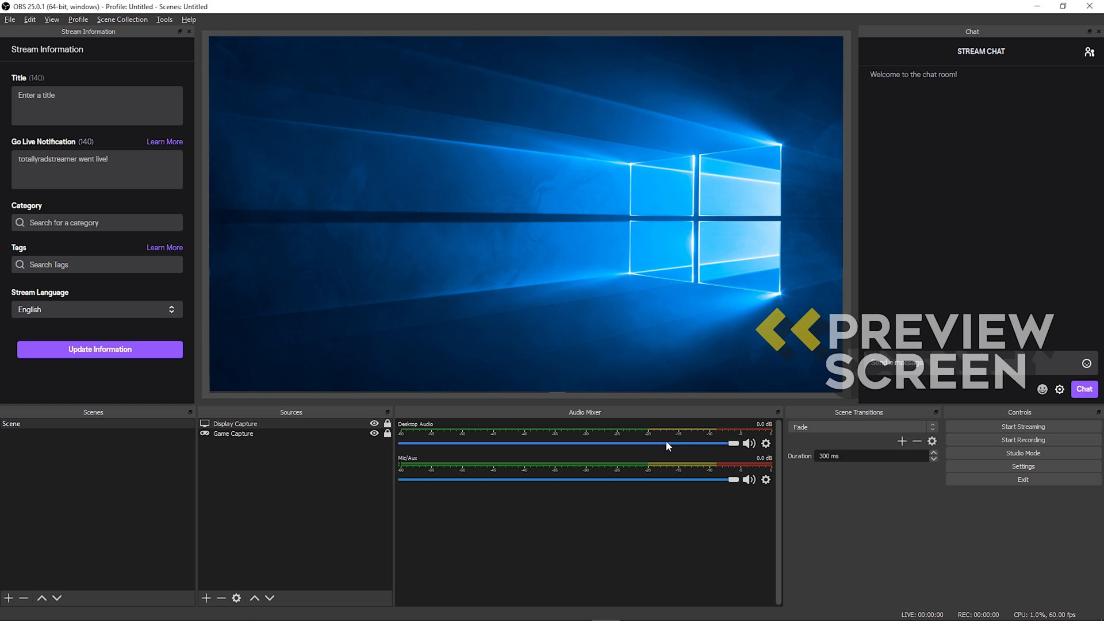
pyautogui.click(232, 433)
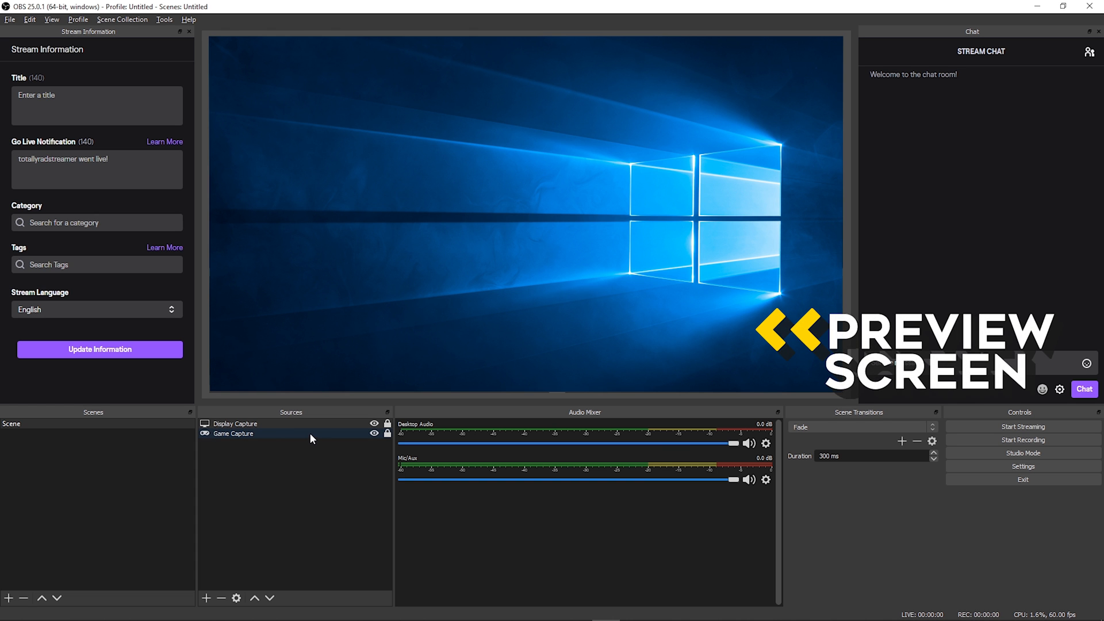
pyautogui.click(232, 434)
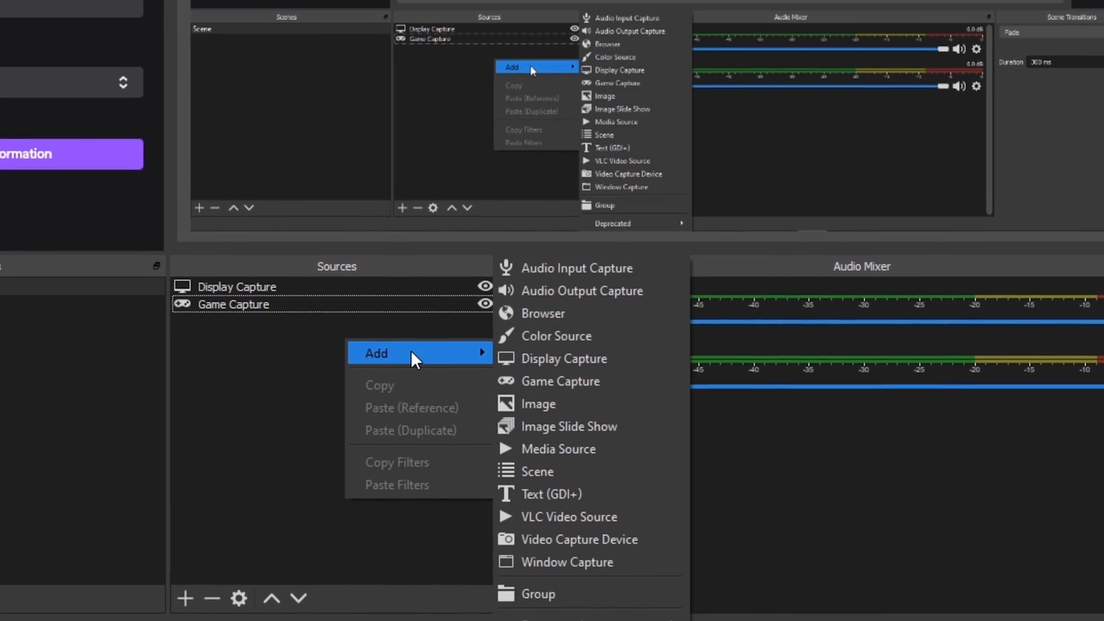
pyautogui.moveTo(570, 458)
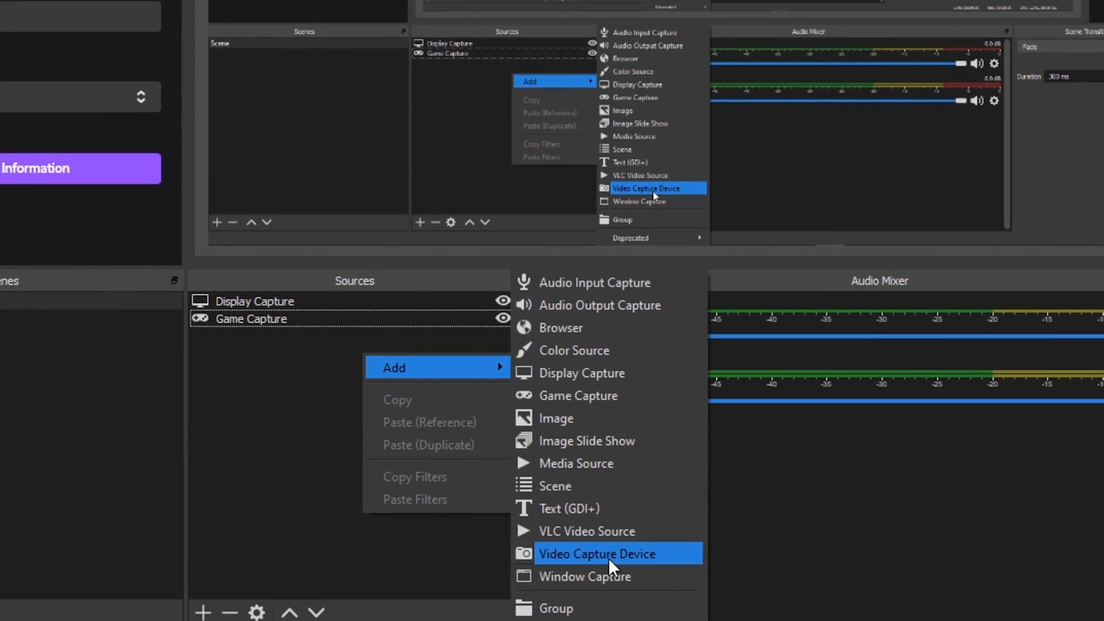
# Add a Video Capture Device source using the Cam Link 4K camera.
pyautogui.click(596, 553)
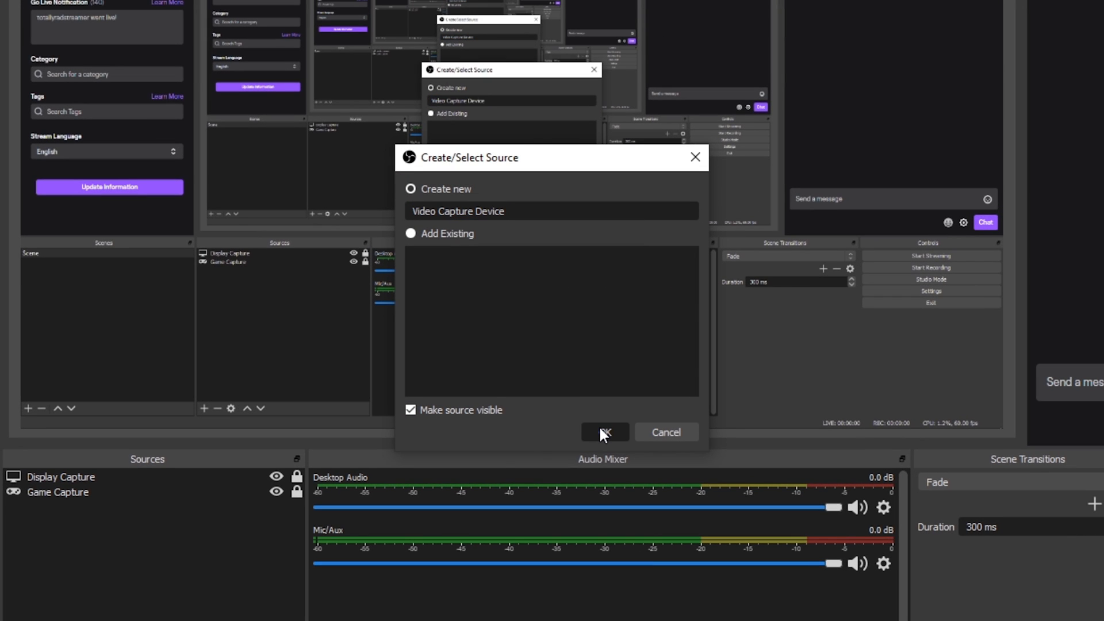
pyautogui.click(604, 432)
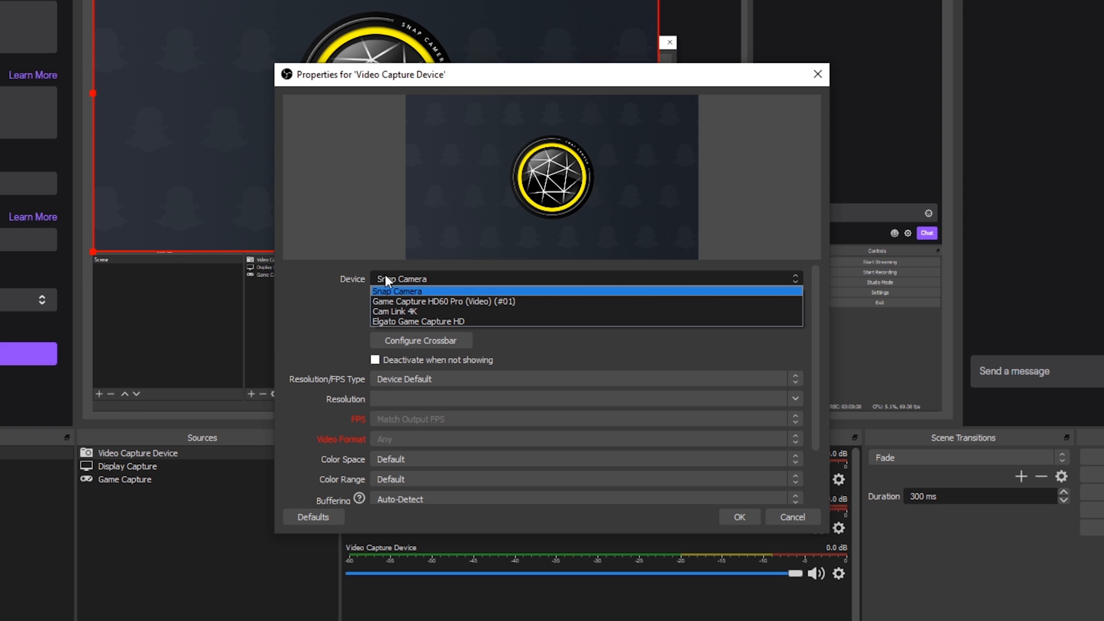
pyautogui.click(401, 311)
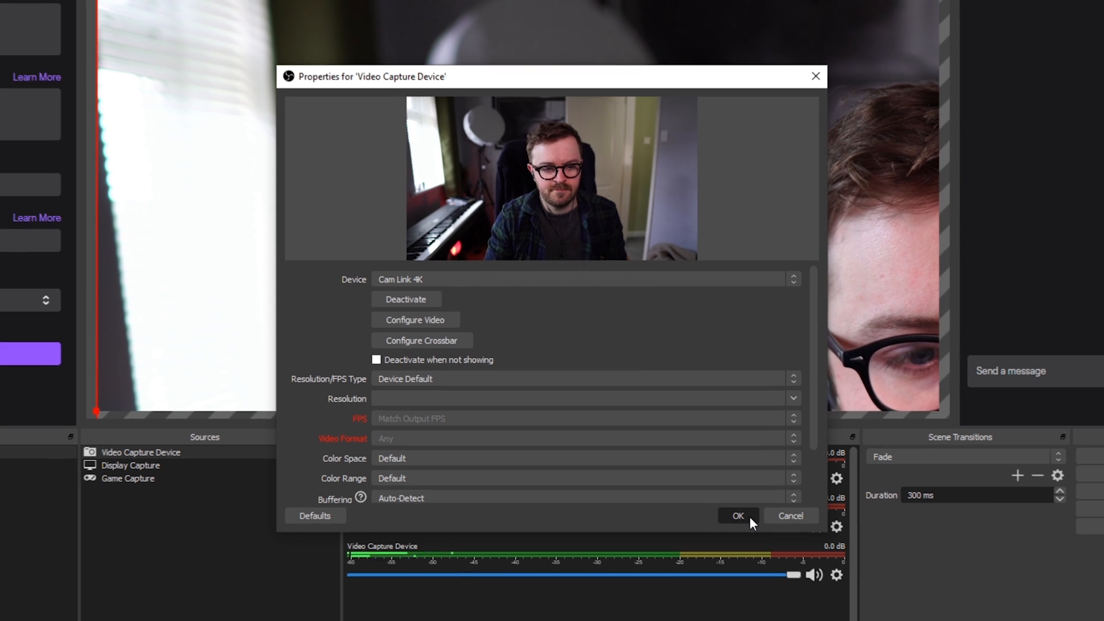
pyautogui.click(736, 515)
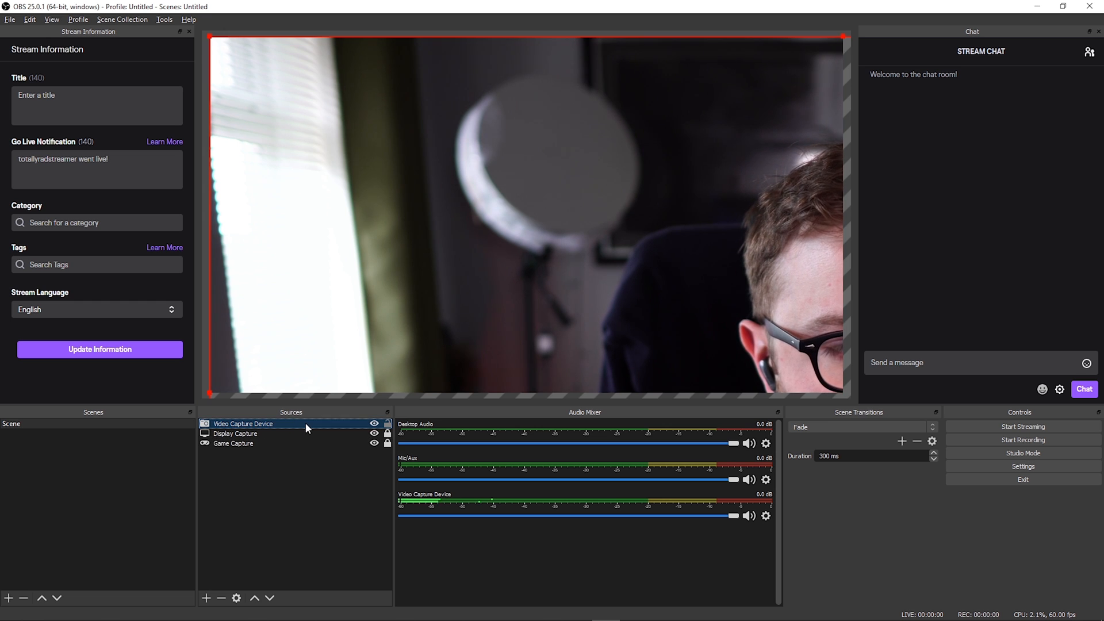
# Fit the webcam to the screen and move it leftward as a small overlay.
pyautogui.rightClick(243, 423)
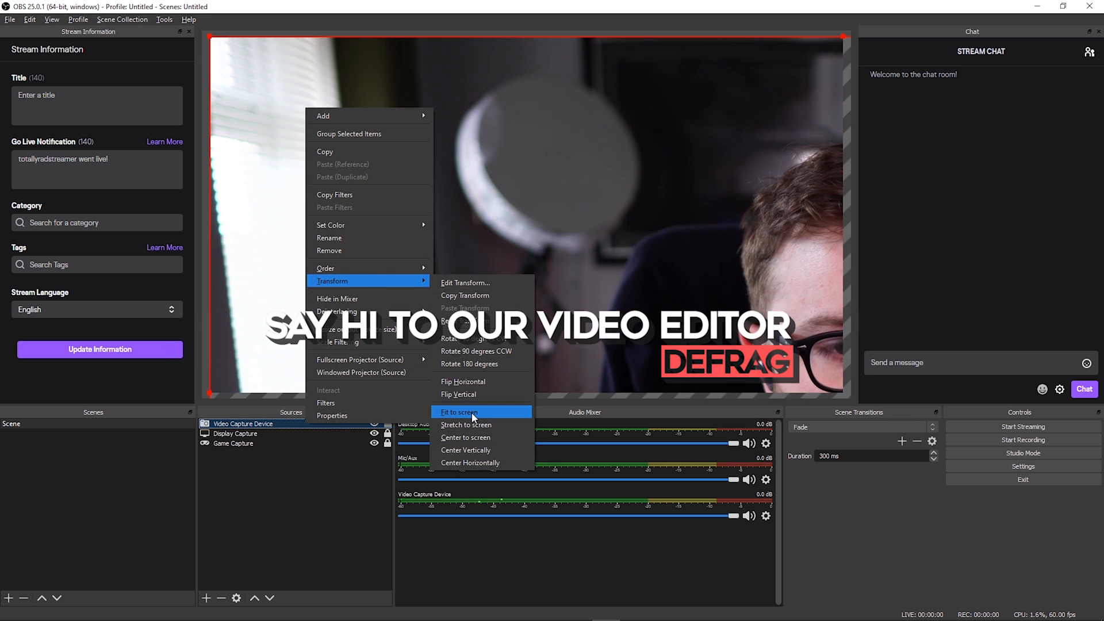
pyautogui.click(458, 411)
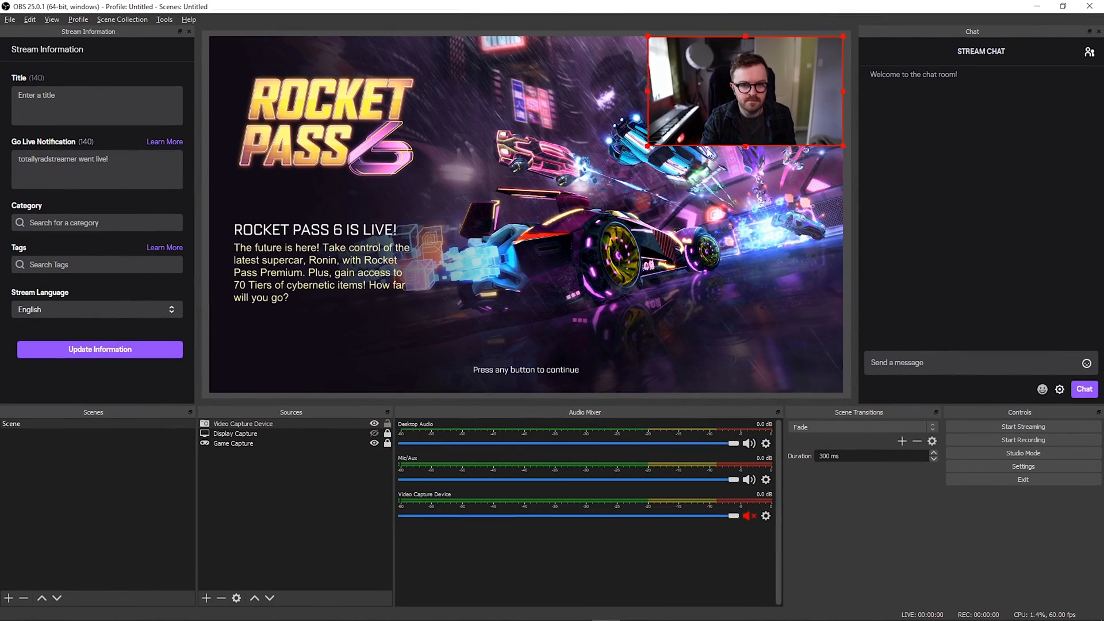
pyautogui.moveTo(743, 88); pyautogui.dragTo(352, 204)
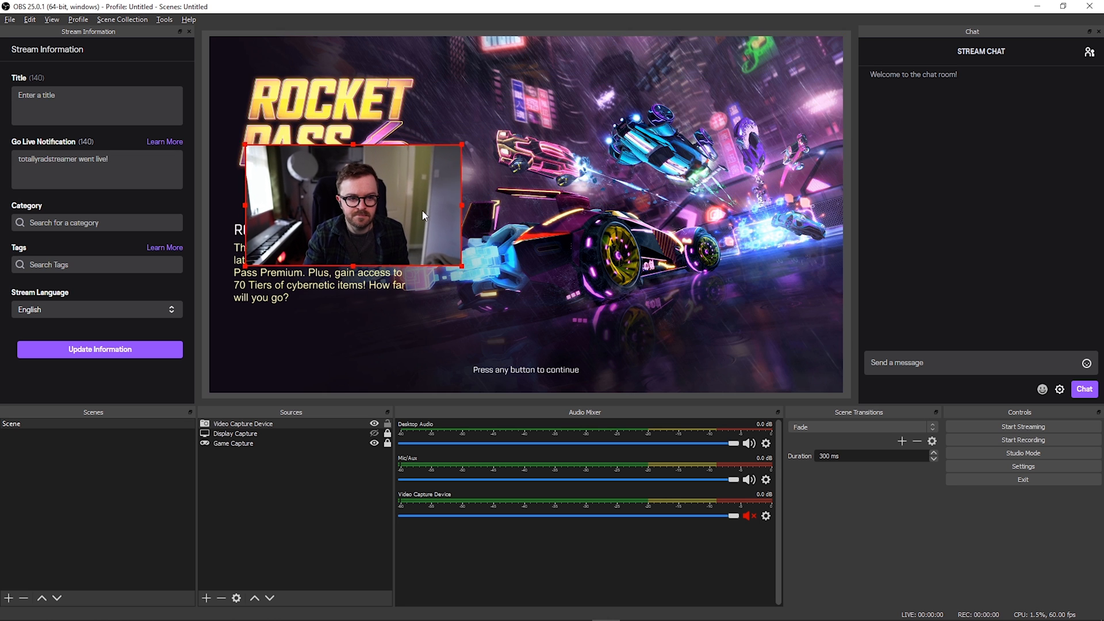